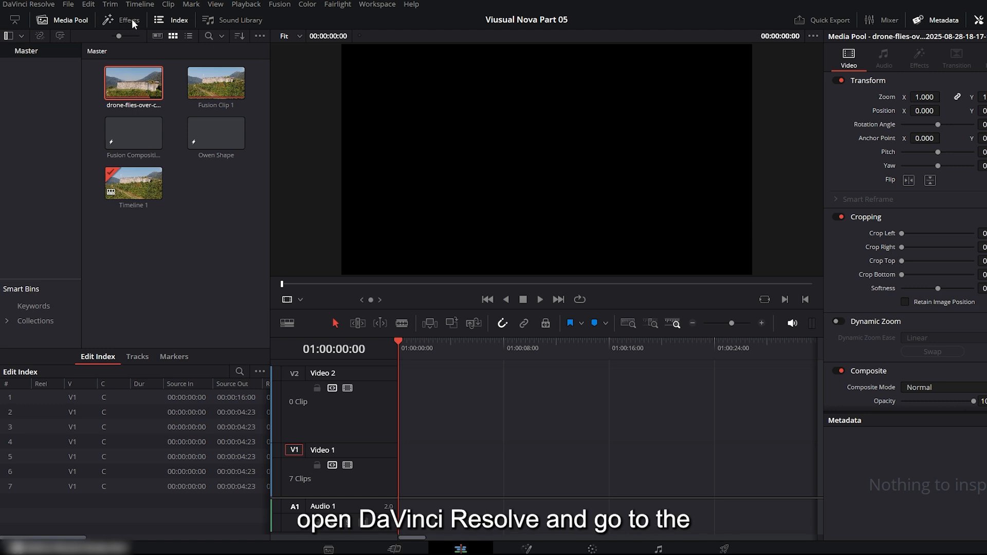
# Add a Text+ title reading BOUNCE TEXT and set its font to Impact.
pyautogui.click(129, 19)
pyautogui.write('BOUNCE')
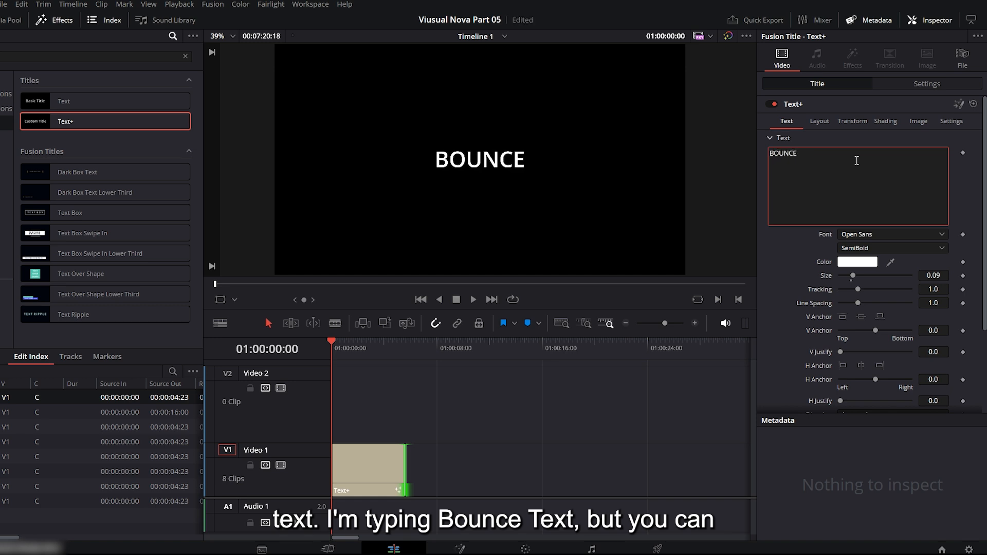
pyautogui.write('TEXT')
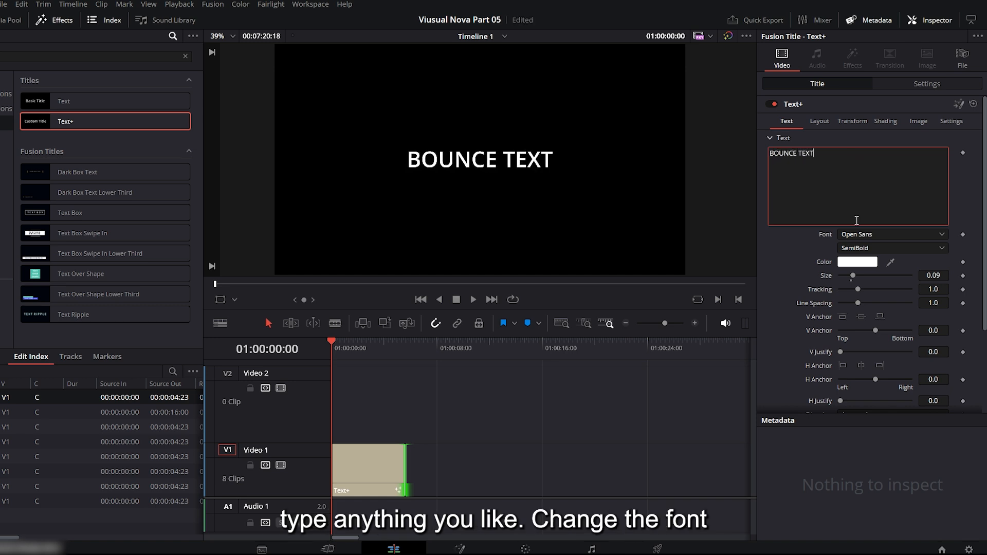
pyautogui.click(890, 234)
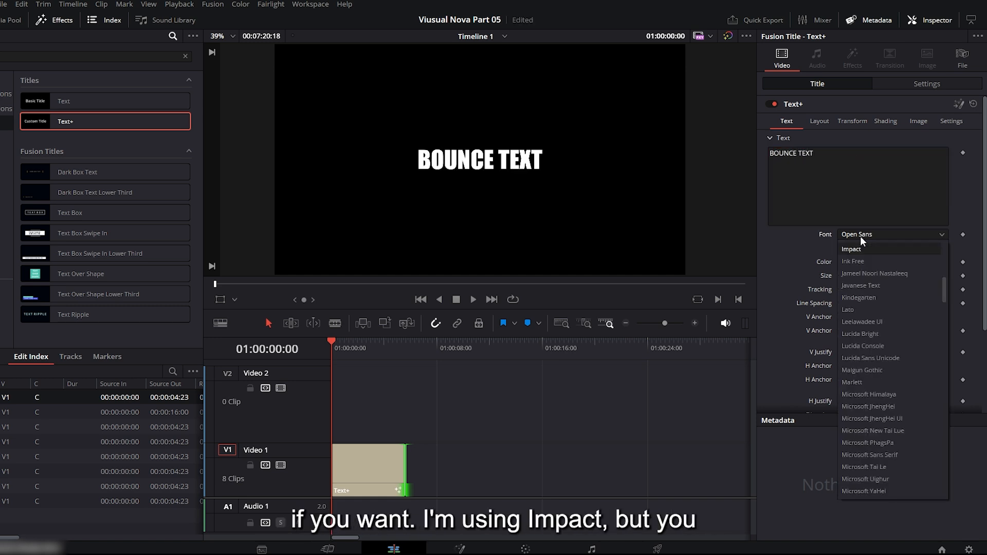
pyautogui.click(851, 248)
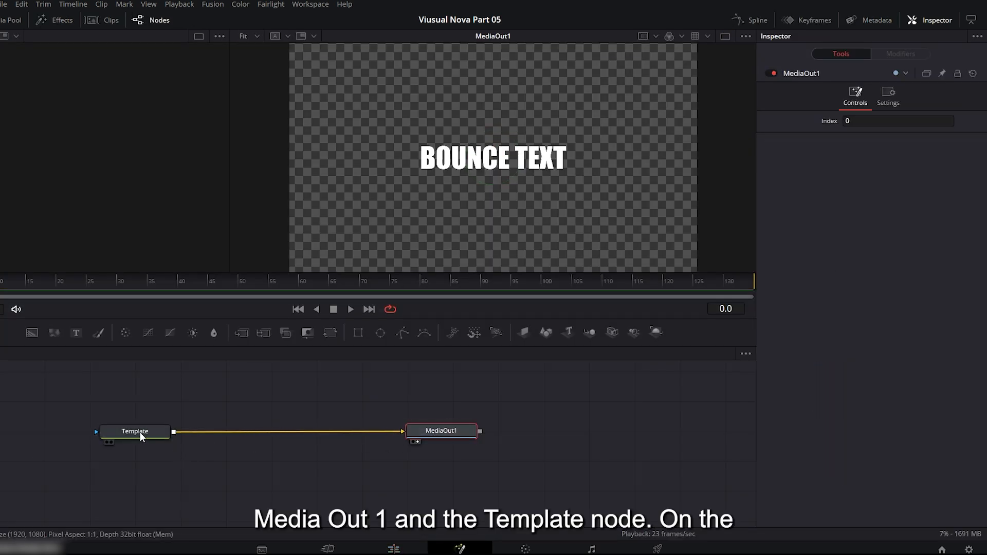
# Attach an Anim Curves modifier to the Template node's text Size.
pyautogui.click(133, 430)
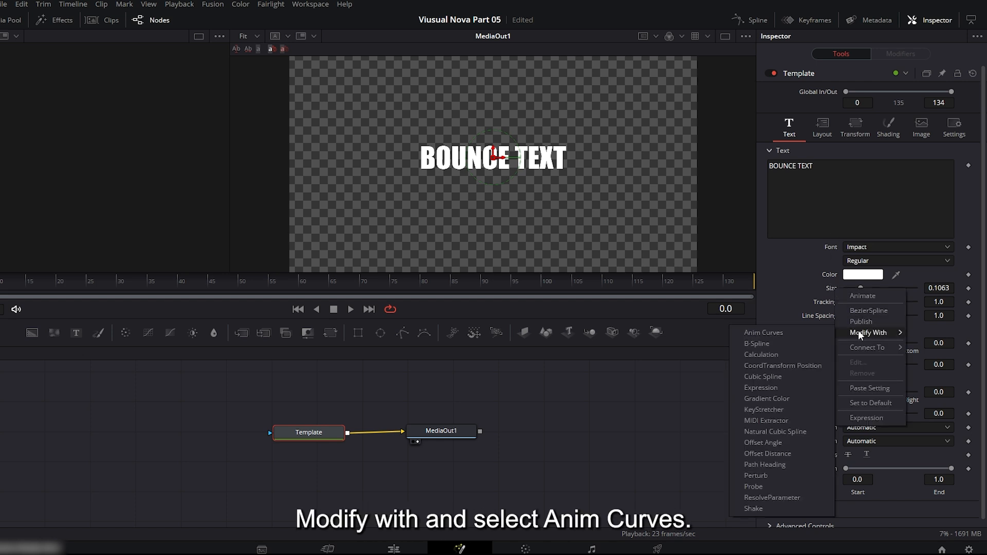
pyautogui.click(763, 332)
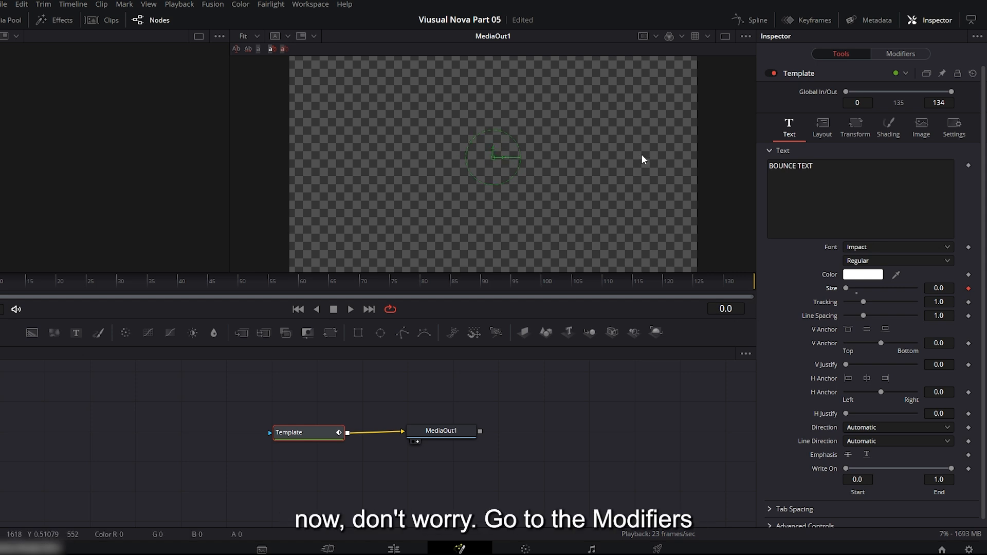
# Set the size modifier's curve to Easing with Elastic out-easing, adjust the timing and play the bounce.
pyautogui.click(900, 53)
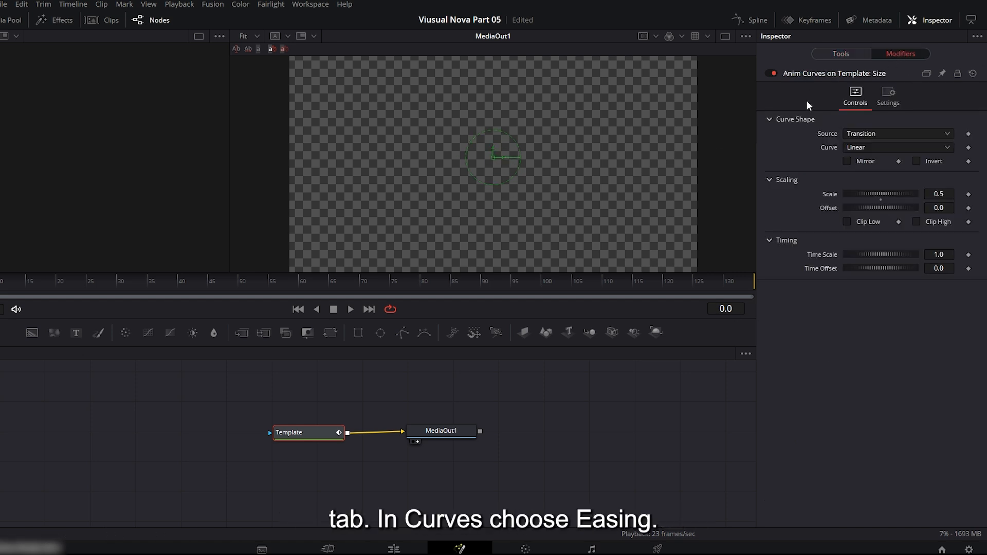
pyautogui.click(894, 147)
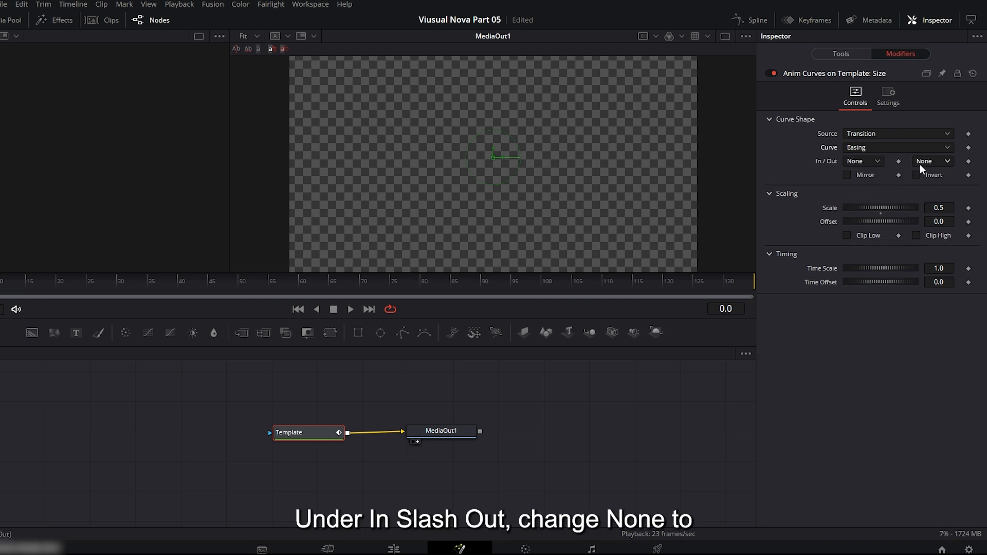
pyautogui.click(931, 162)
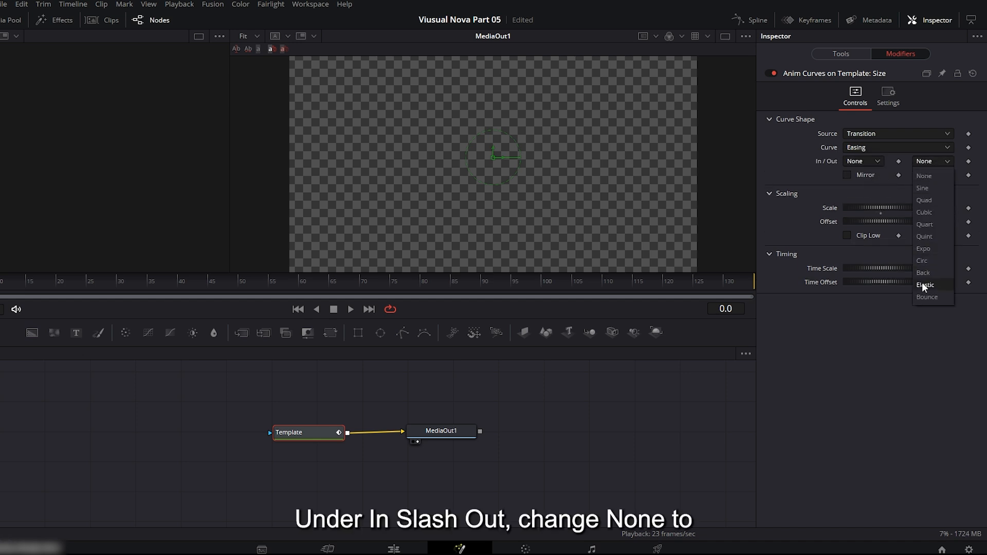
pyautogui.click(926, 284)
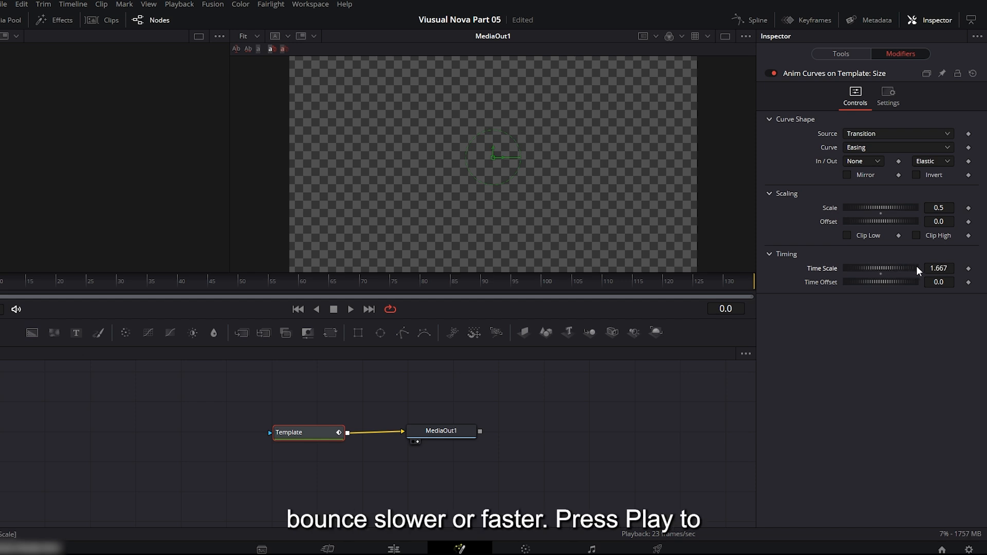
pyautogui.click(350, 309)
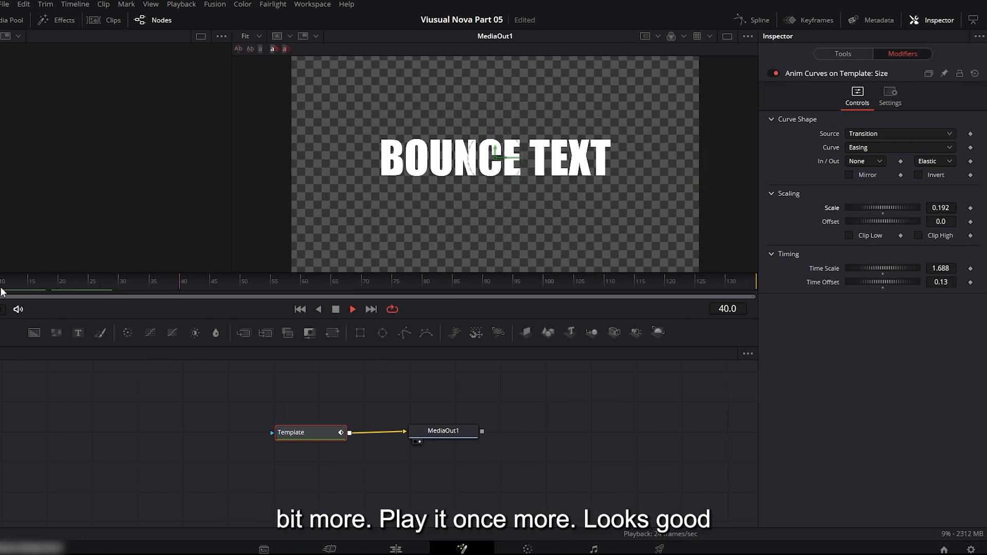
pyautogui.click(395, 547)
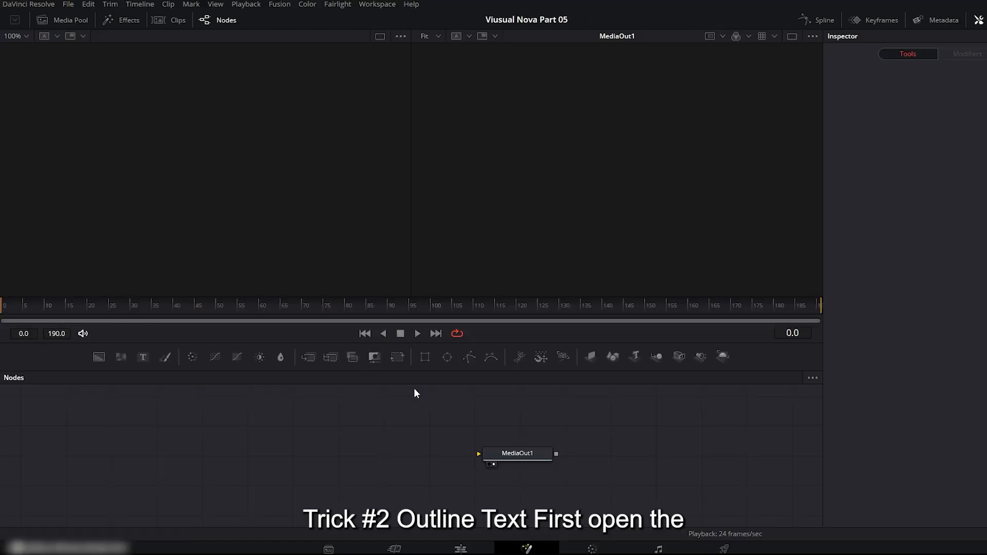
# Add a Text1 node from the Effects library and give it the text OUTLINER TEXT.
pyautogui.click(516, 452)
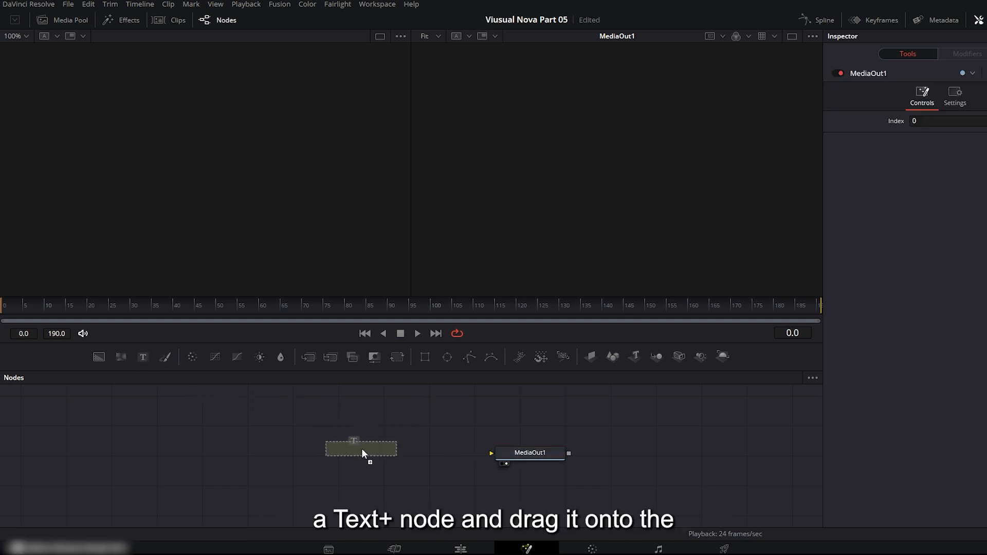
pyautogui.click(361, 448)
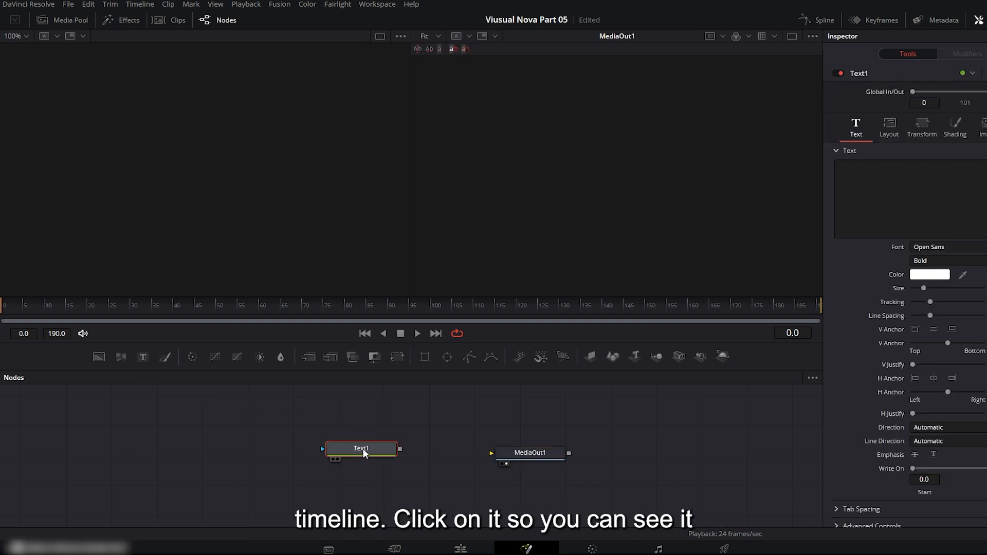
pyautogui.click(361, 448)
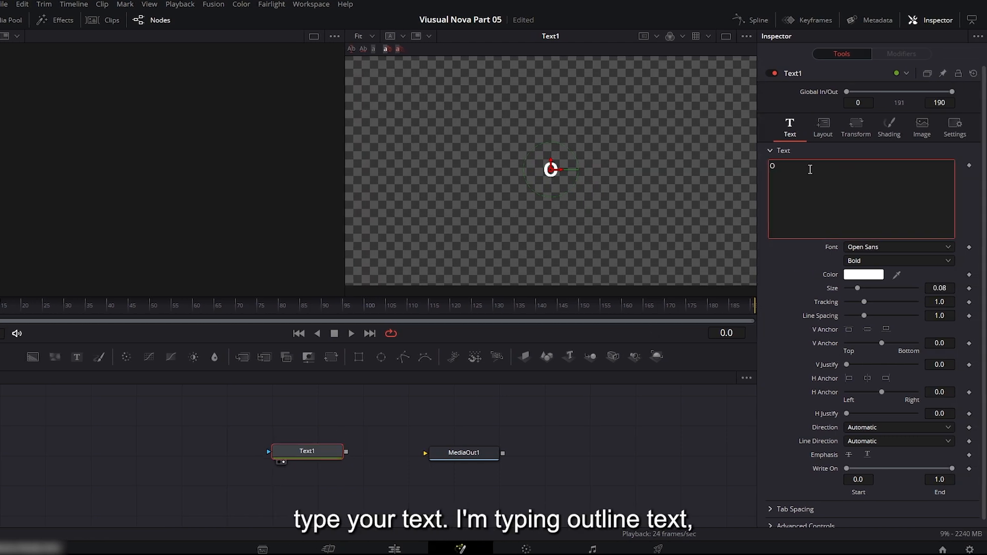
pyautogui.write('OUTLINER')
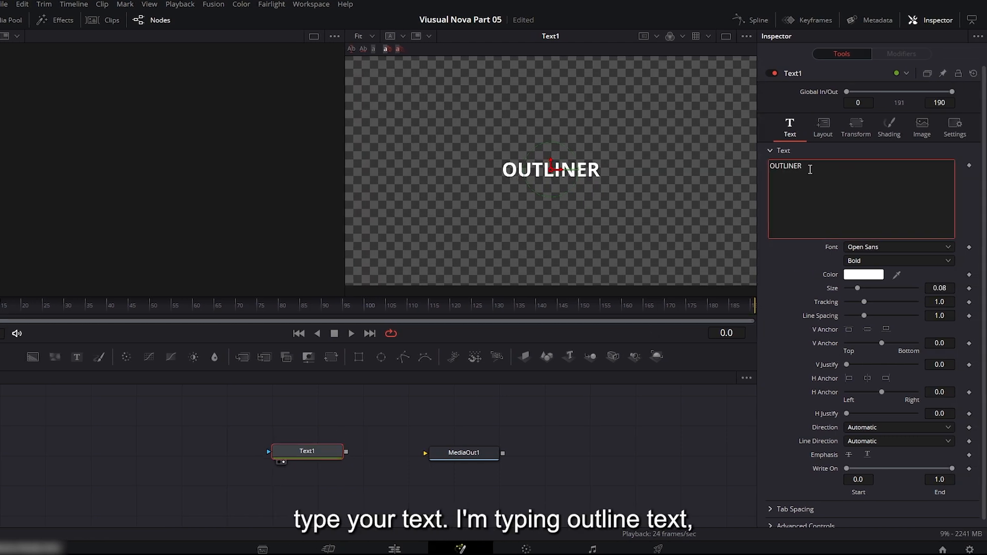
pyautogui.write('TEX')
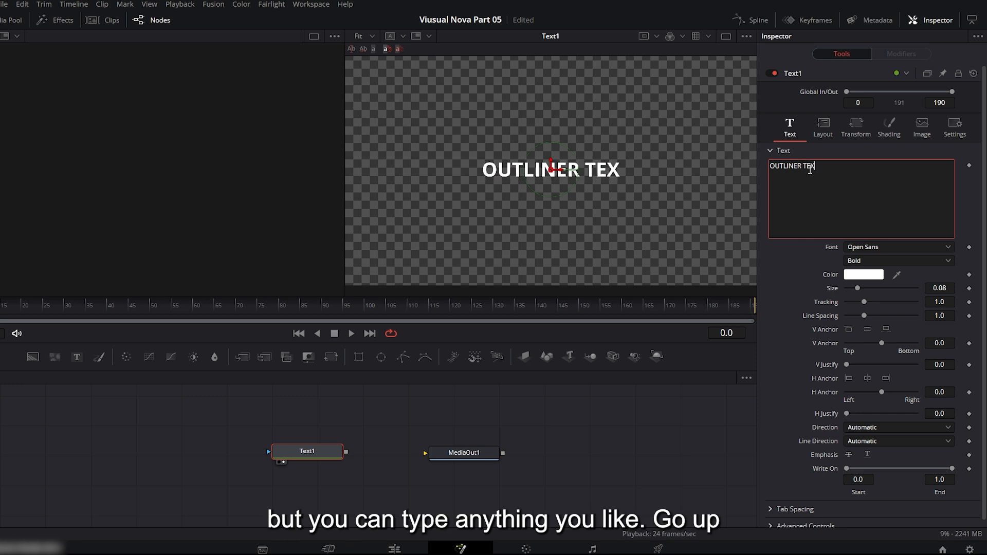
# In Shading, make the second element a white outline for the text.
pyautogui.click(888, 127)
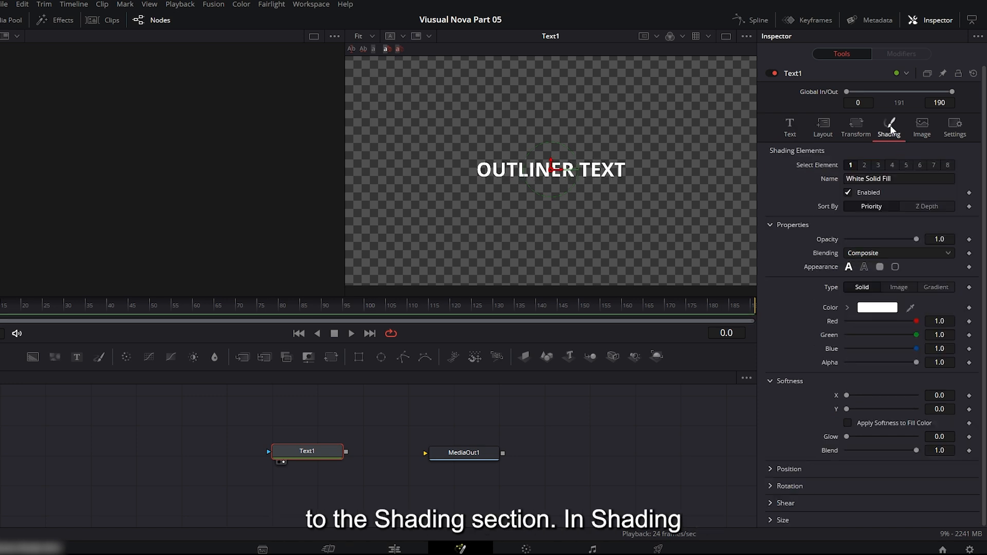
pyautogui.click(864, 165)
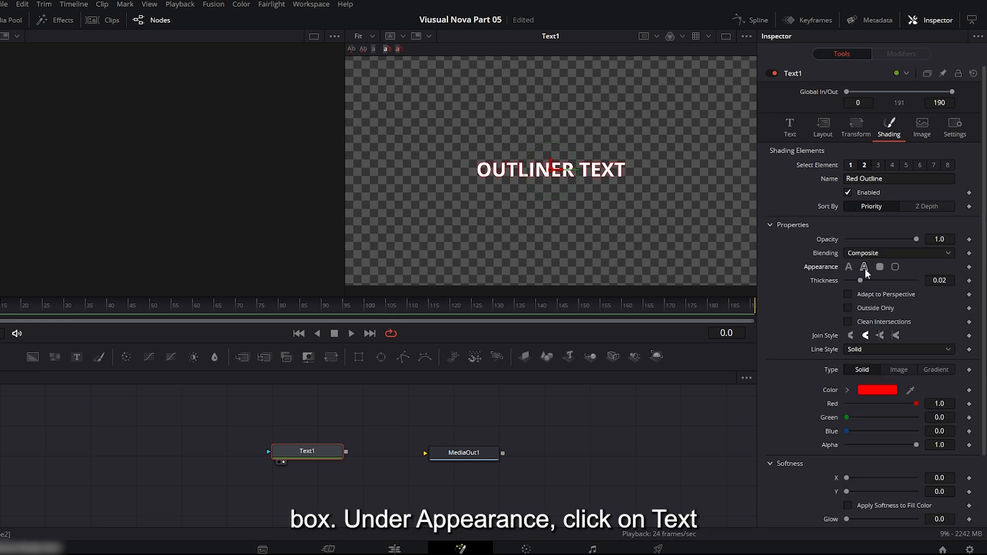
pyautogui.moveTo(863, 268)
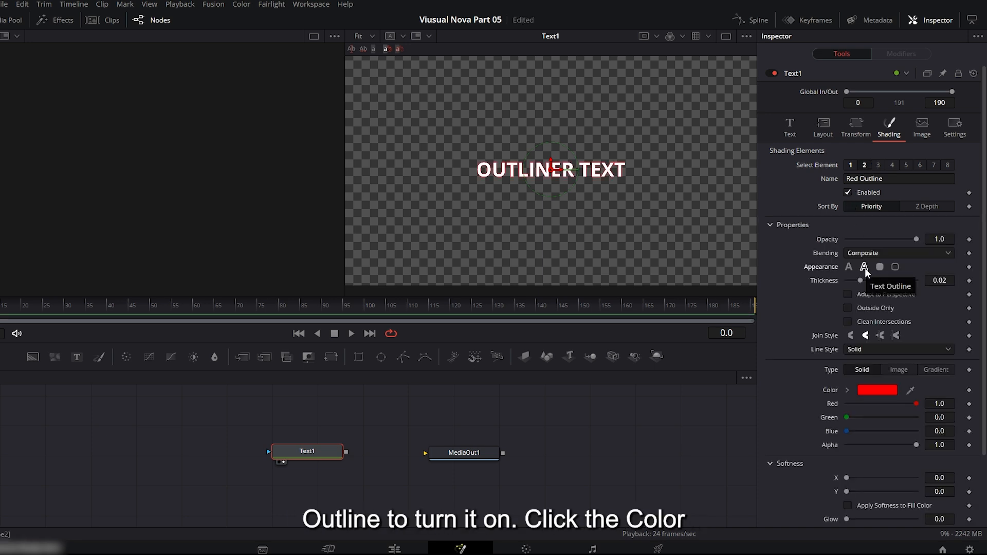
pyautogui.click(875, 389)
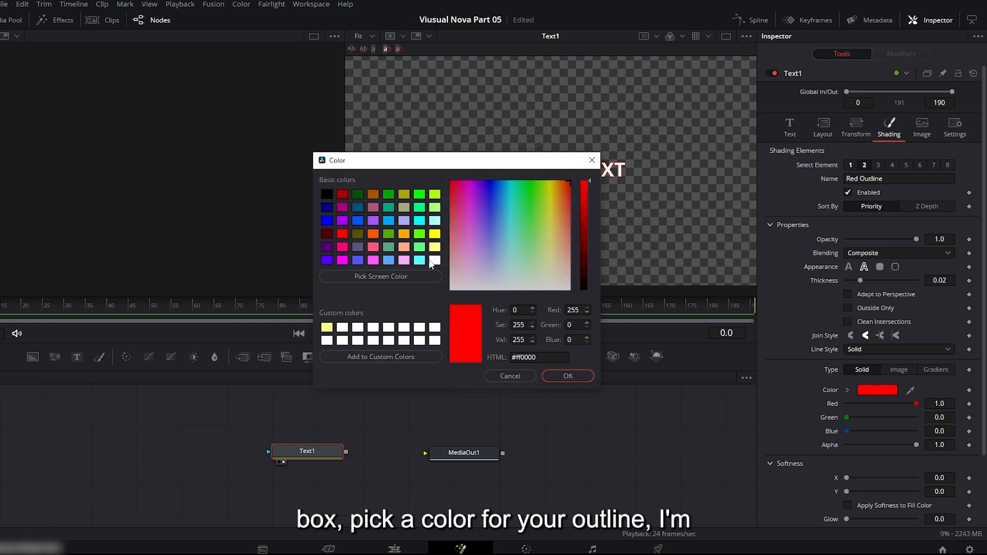
pyautogui.click(434, 260)
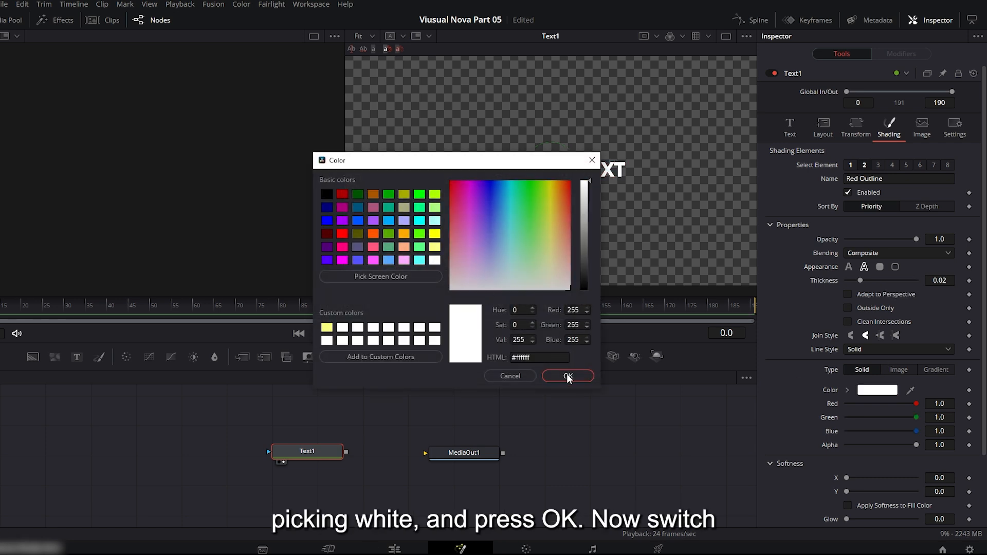
pyautogui.click(565, 376)
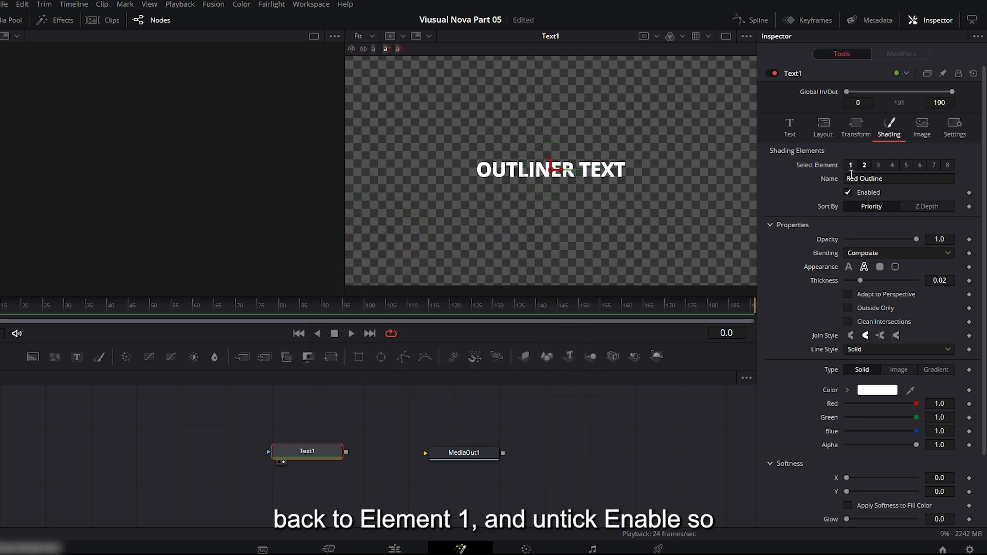
# Disable the first shading element so the white fill is turned off.
pyautogui.click(850, 164)
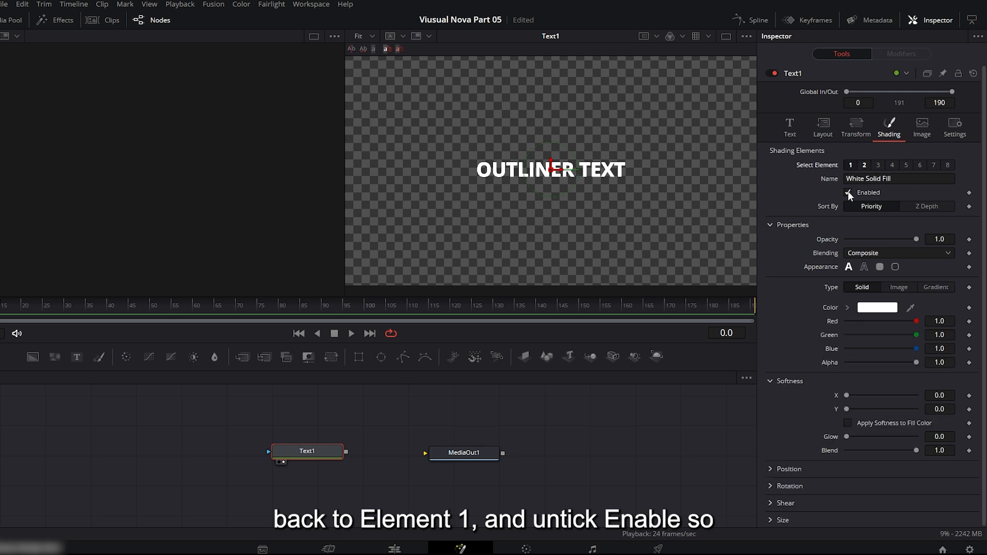
pyautogui.click(848, 192)
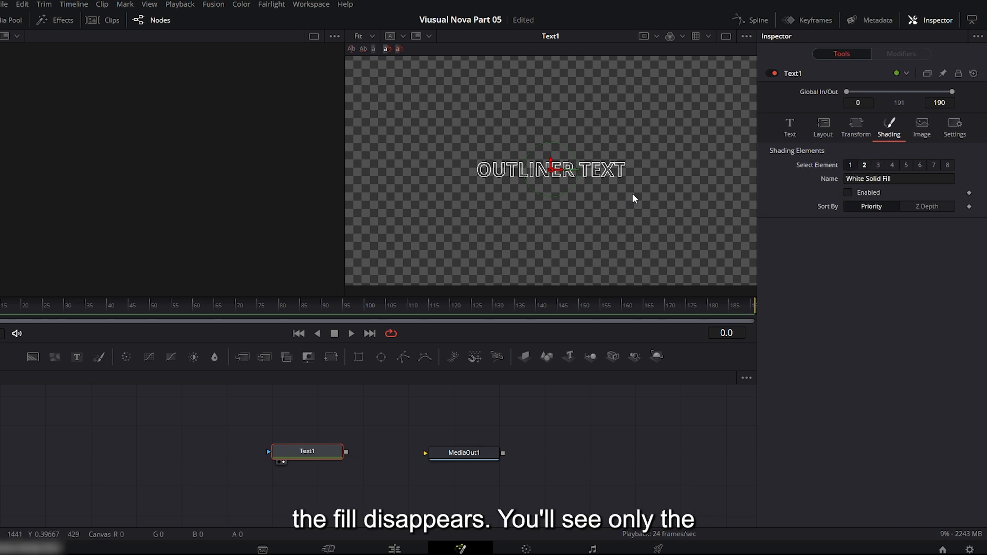
pyautogui.moveTo(610, 181)
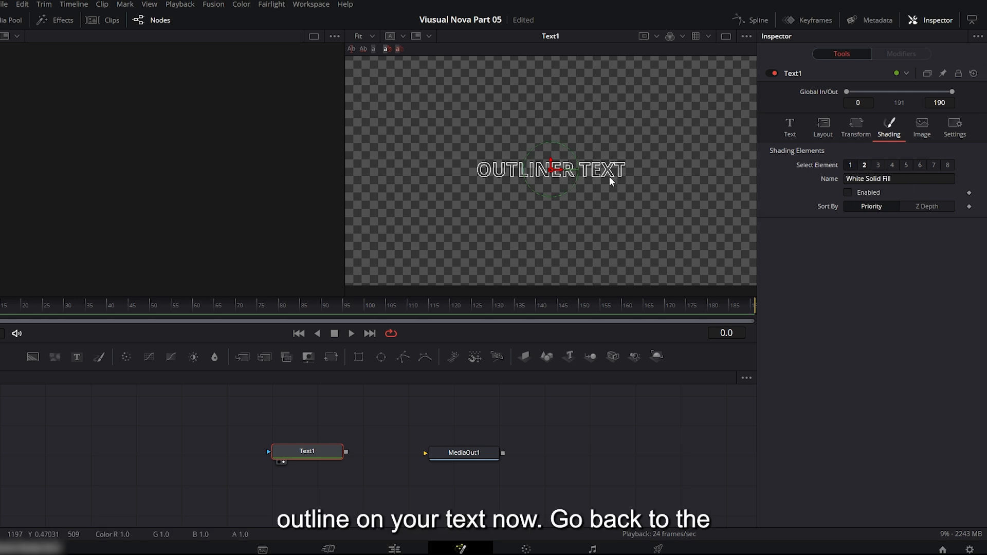
# Keyframe Tracking from squeezed at frame 0 to 1 at frame 10 and preview the spread.
pyautogui.click(789, 127)
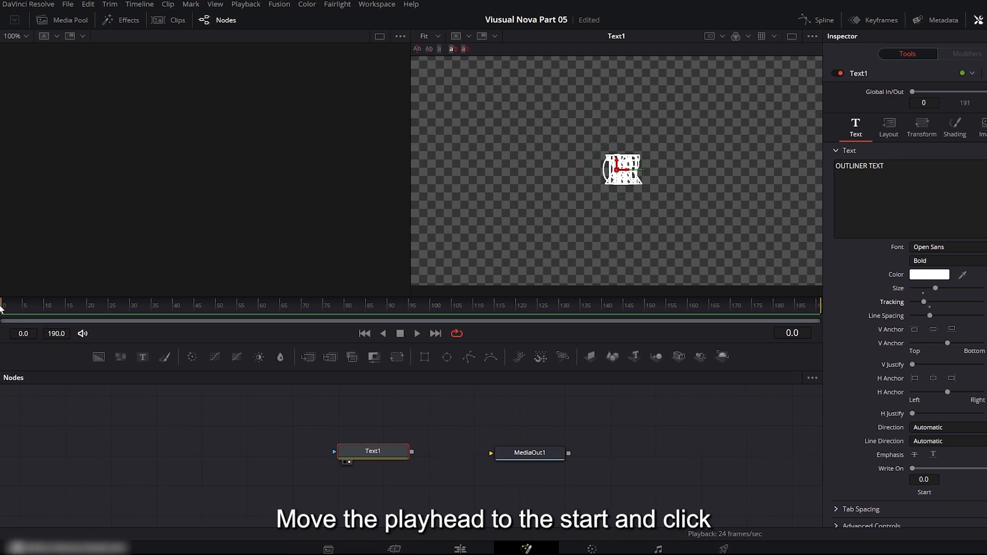
pyautogui.click(974, 301)
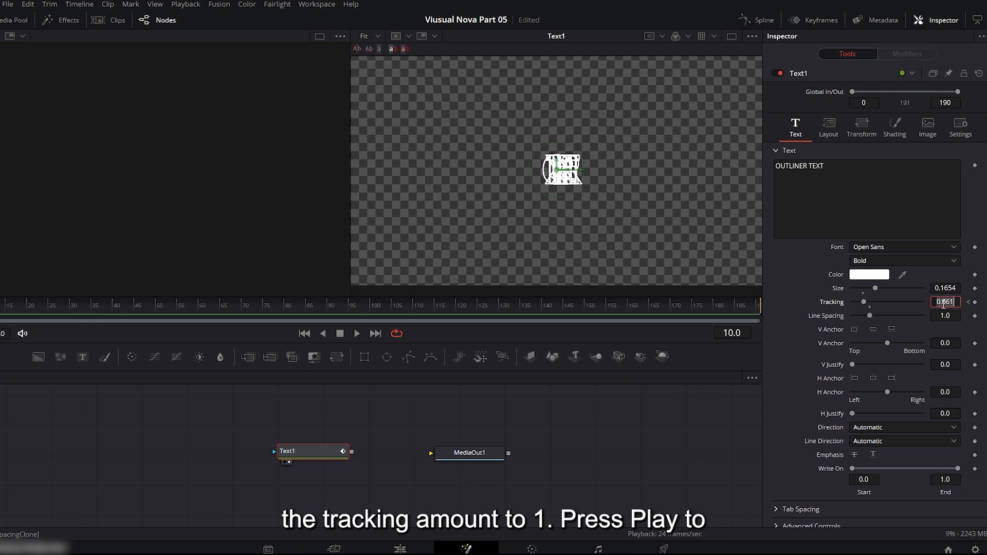
pyautogui.click(357, 333)
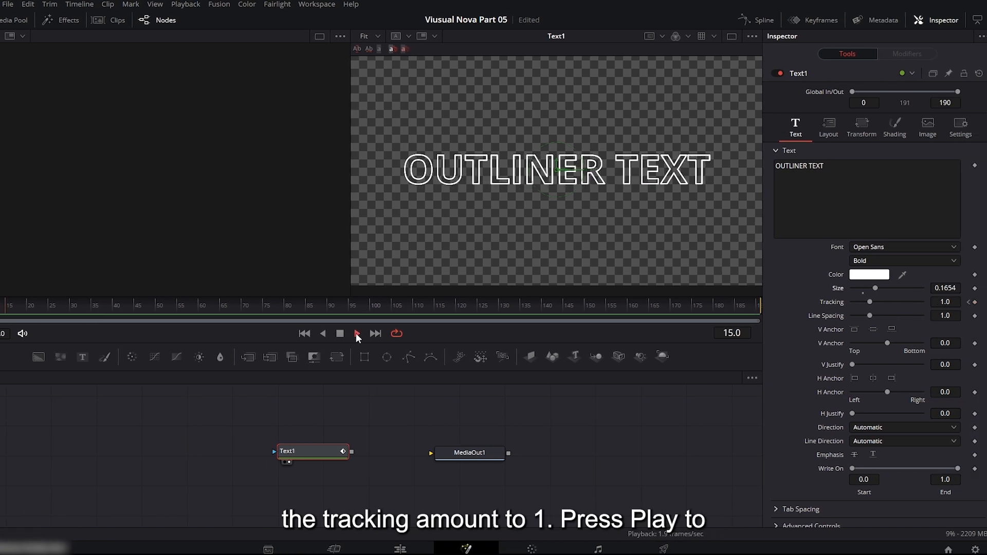
pyautogui.click(357, 333)
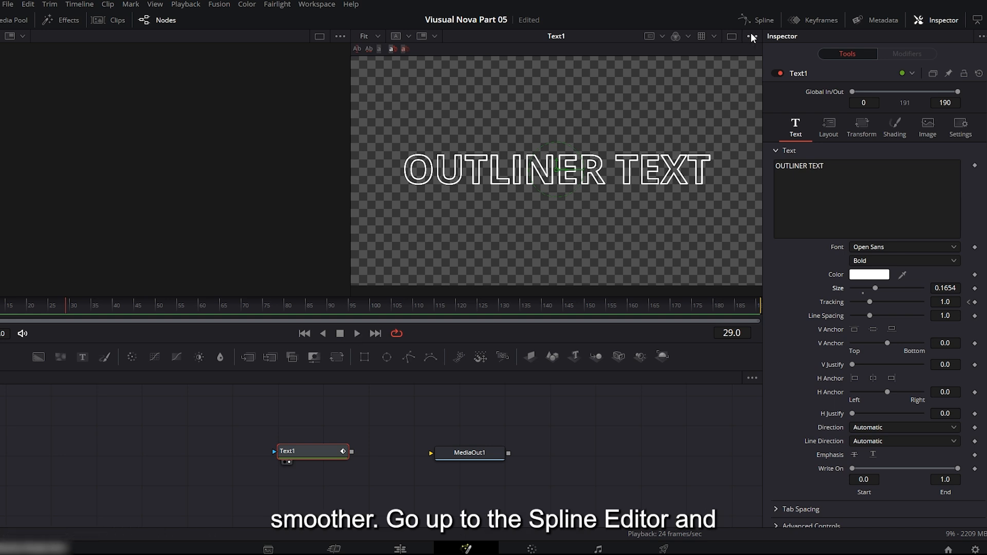
# In the Spline editor, fit and smooth the Character Spacing keyframes with S.
pyautogui.click(761, 19)
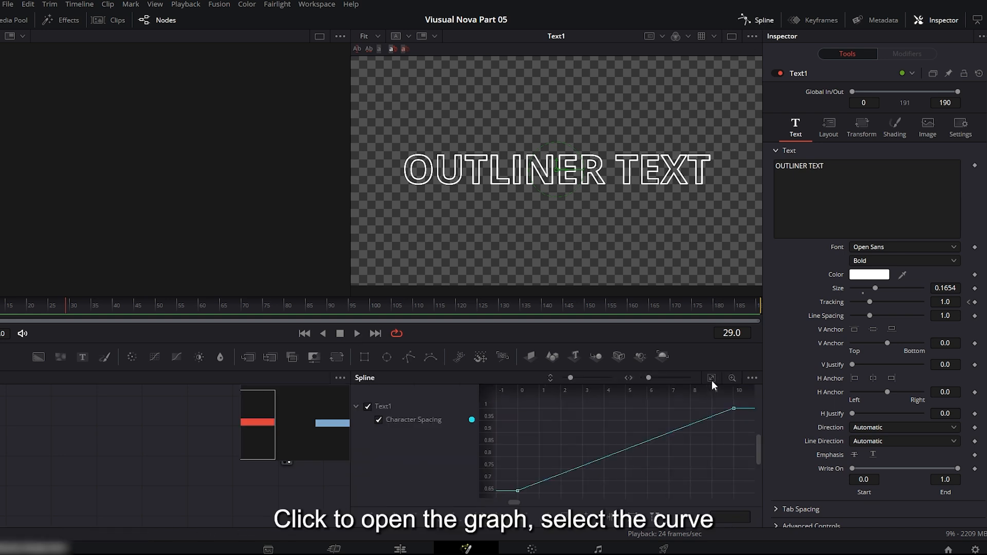
pyautogui.click(513, 491)
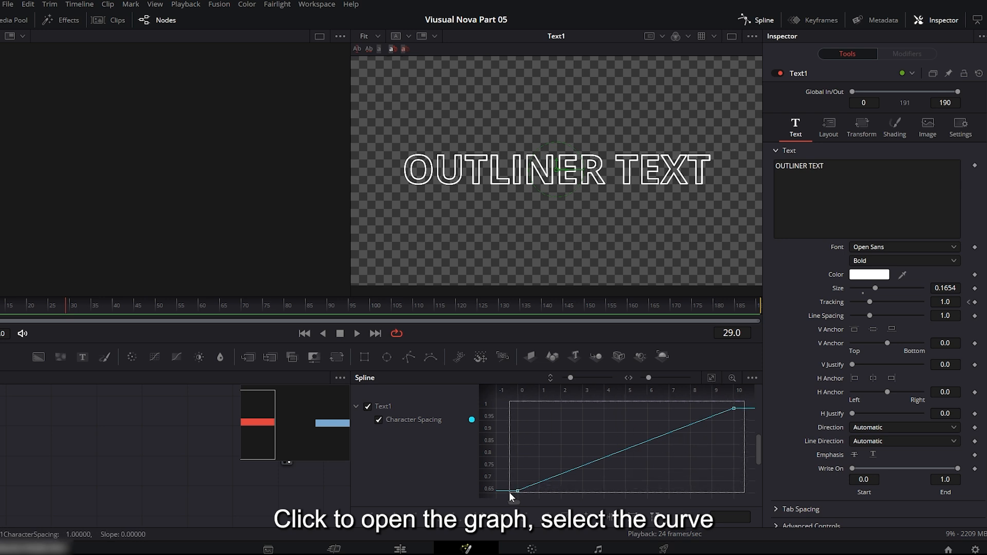
pyautogui.press('s')
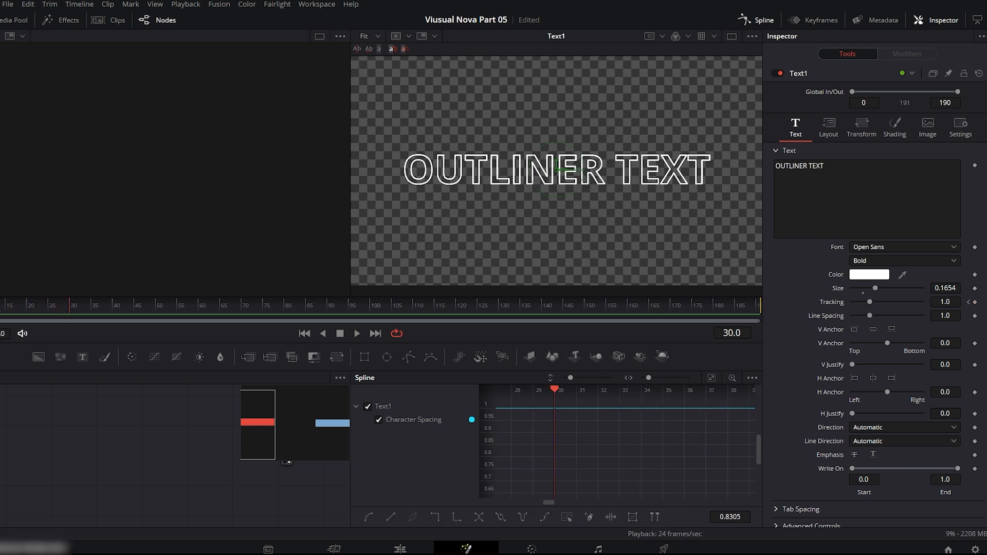
pyautogui.click(754, 20)
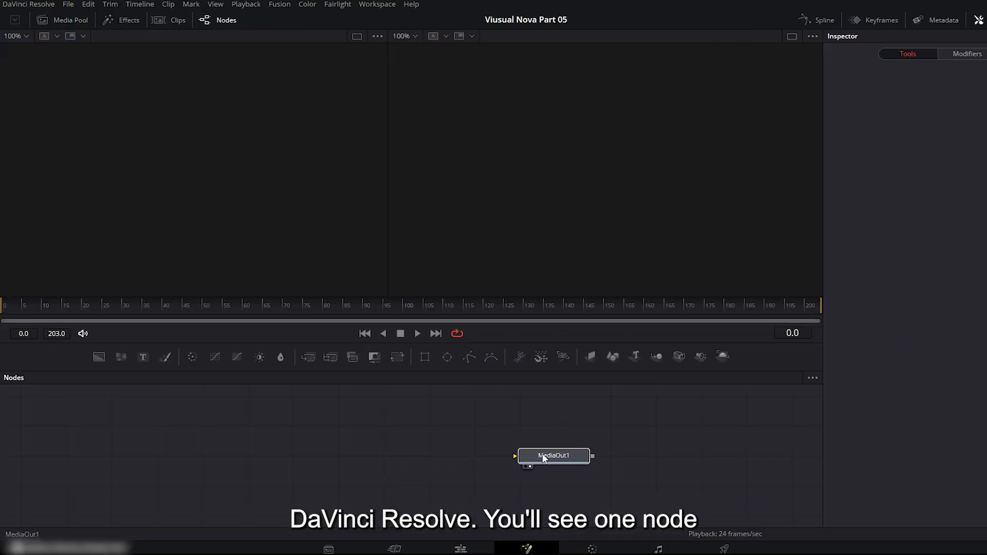
# Add a Background node feeding MediaOut1 and start picking a light blue colour.
pyautogui.click(553, 455)
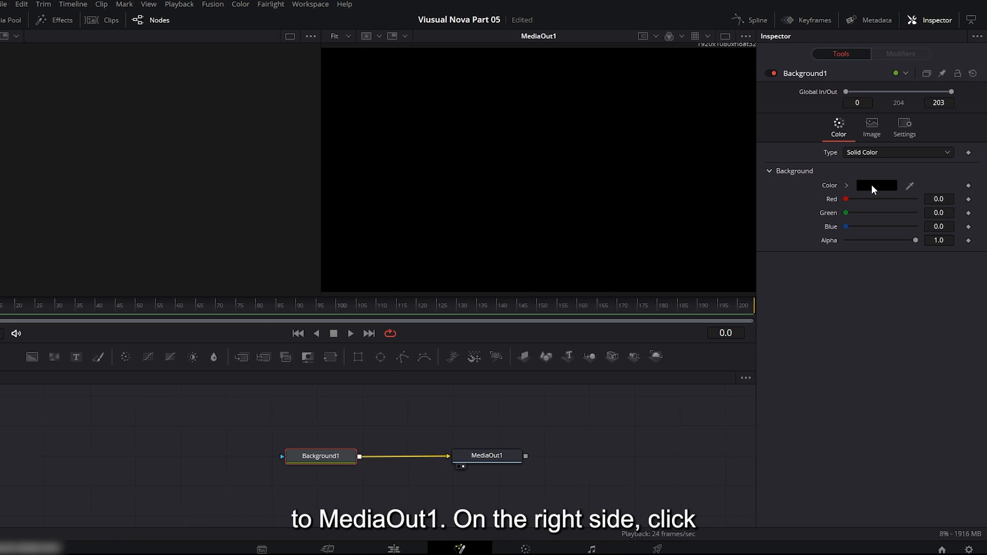
pyautogui.click(876, 185)
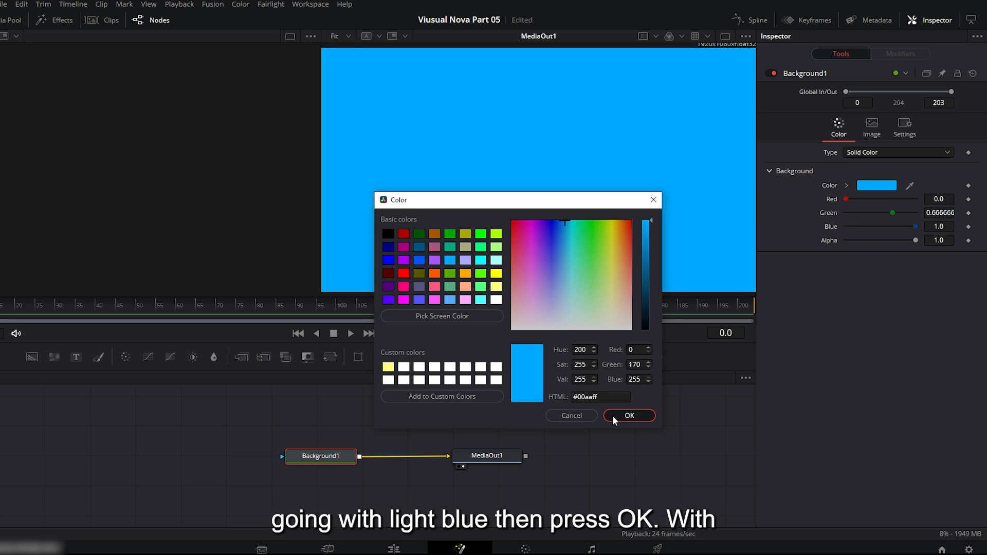
# Confirm light blue, add a Triangle mask and try Invert on and back off.
pyautogui.click(628, 416)
pyautogui.write('tri')
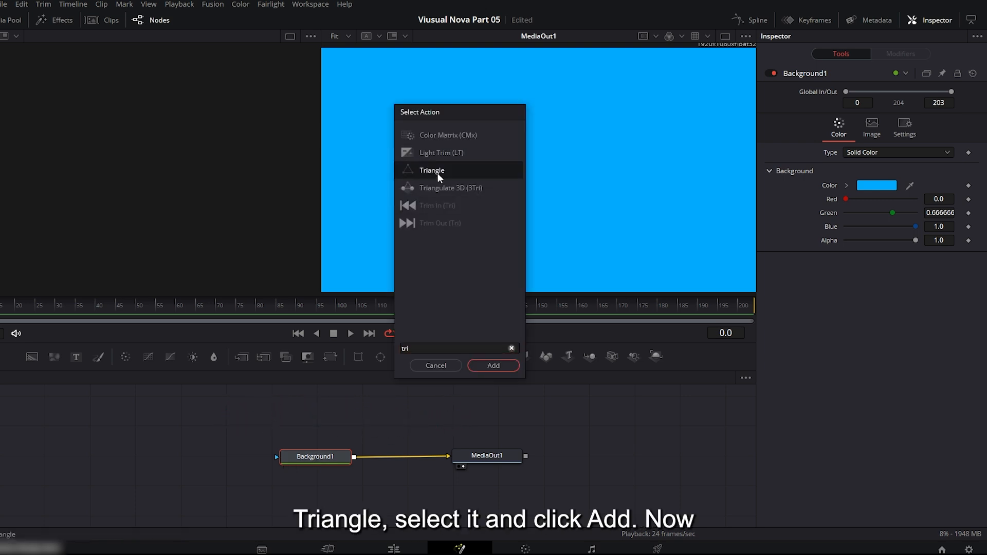
pyautogui.click(492, 365)
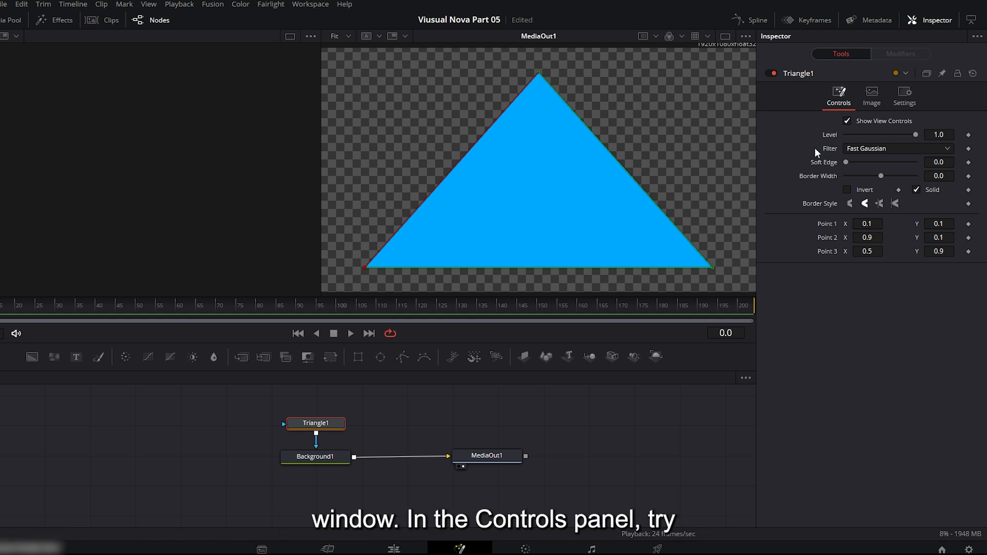
pyautogui.moveTo(850, 197)
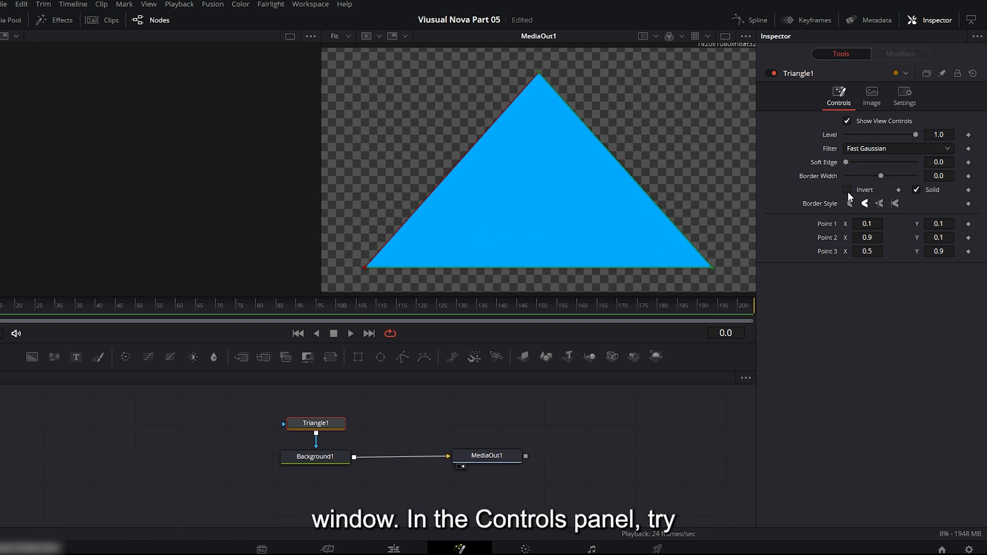
pyautogui.click(848, 189)
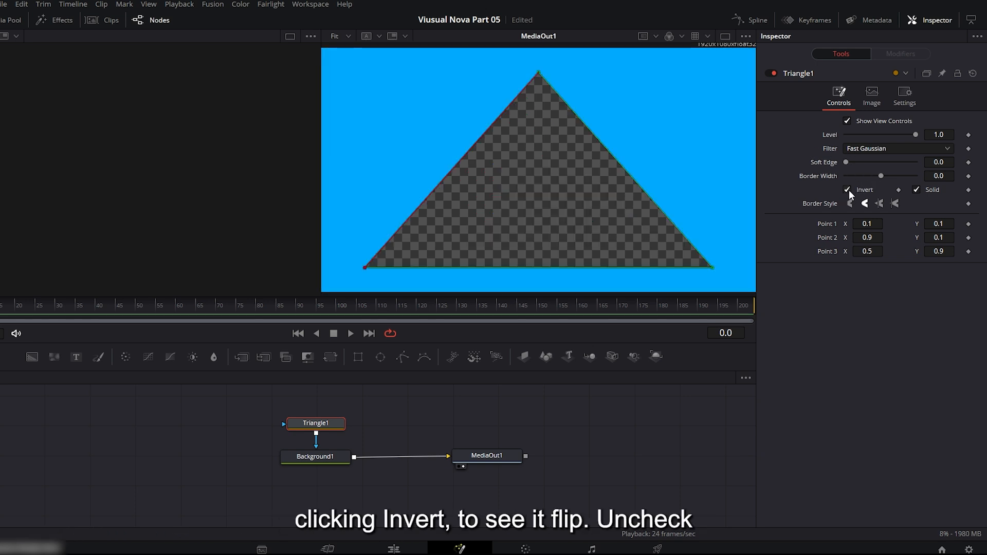
pyautogui.click(847, 189)
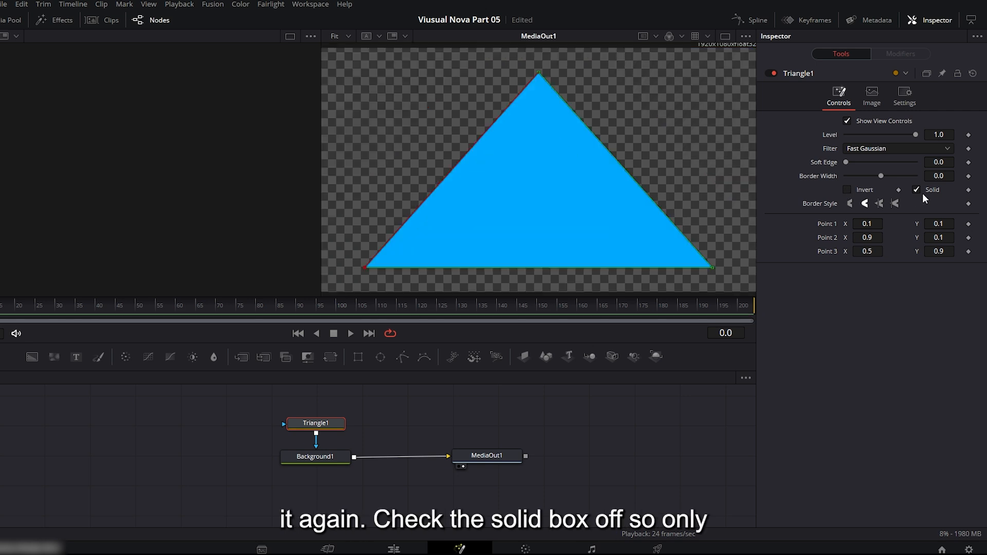
# Uncheck Solid for a 0.022-wide outline, try border styles and trim Length to about 0.079.
pyautogui.click(916, 189)
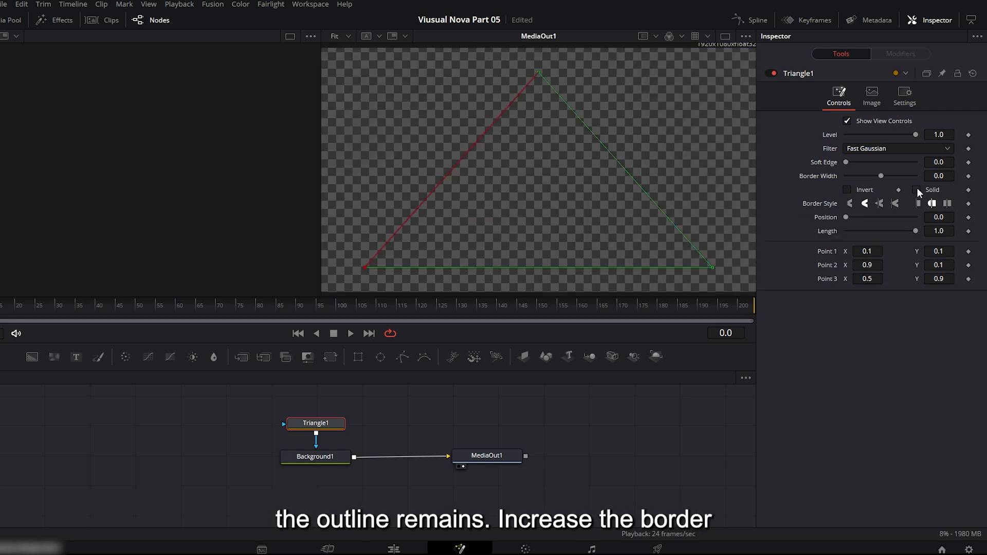
pyautogui.moveTo(881, 181)
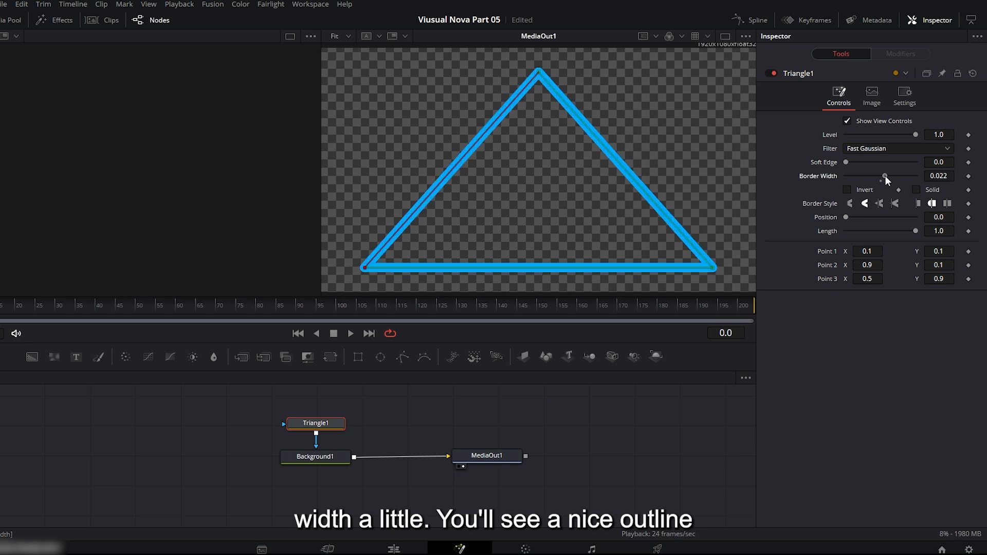
pyautogui.click(879, 204)
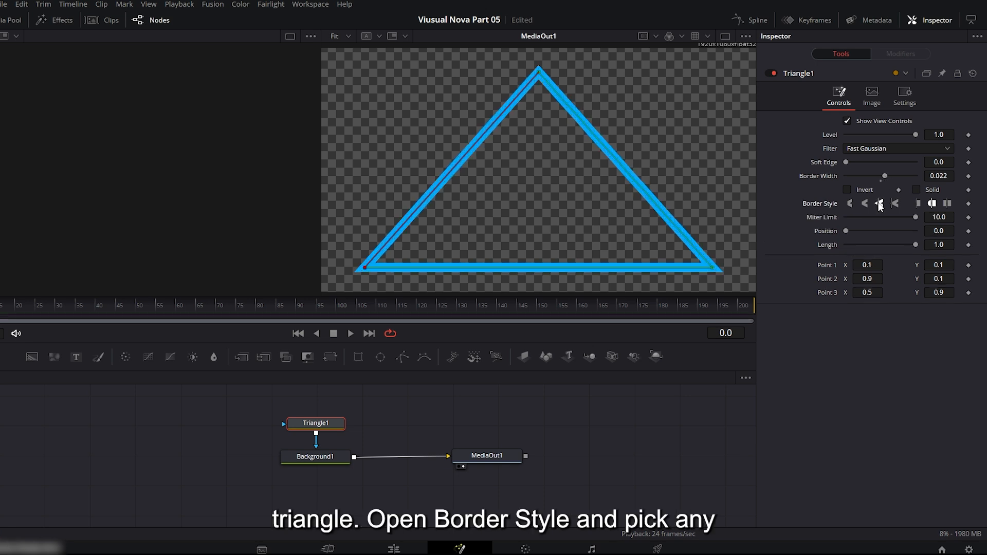
pyautogui.click(864, 204)
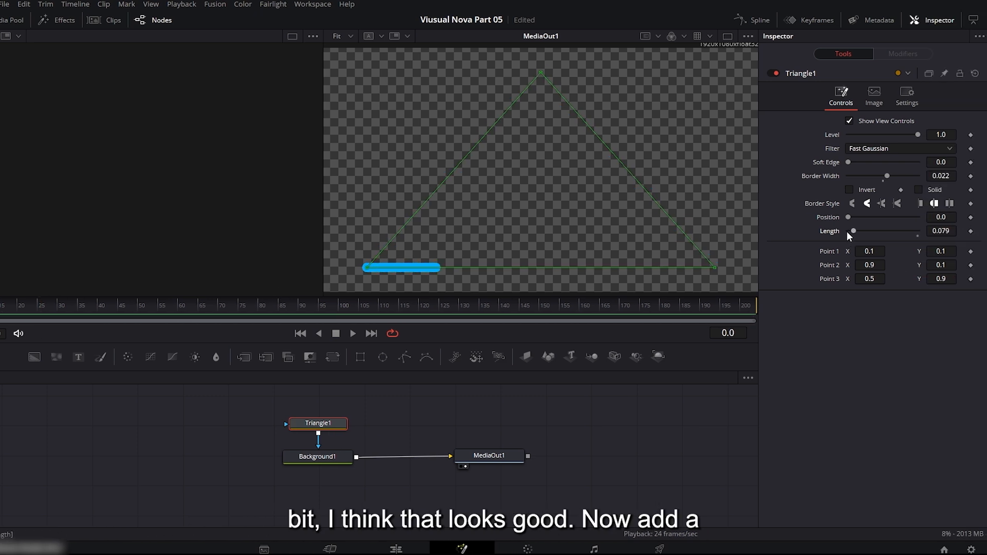
pyautogui.moveTo(980, 223)
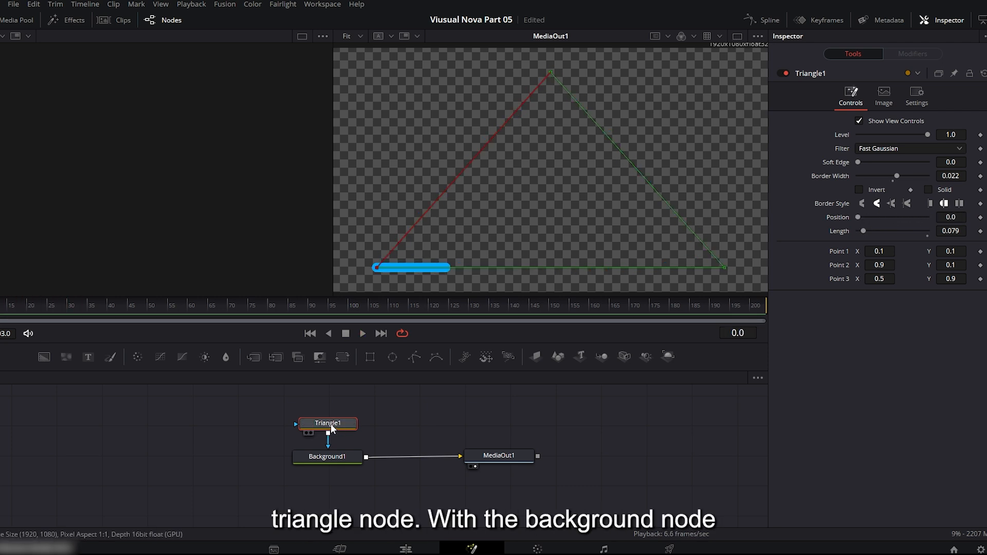
# Add an Ellipse mask on Background1 and make it a thin outline ring instead of solid.
pyautogui.click(327, 456)
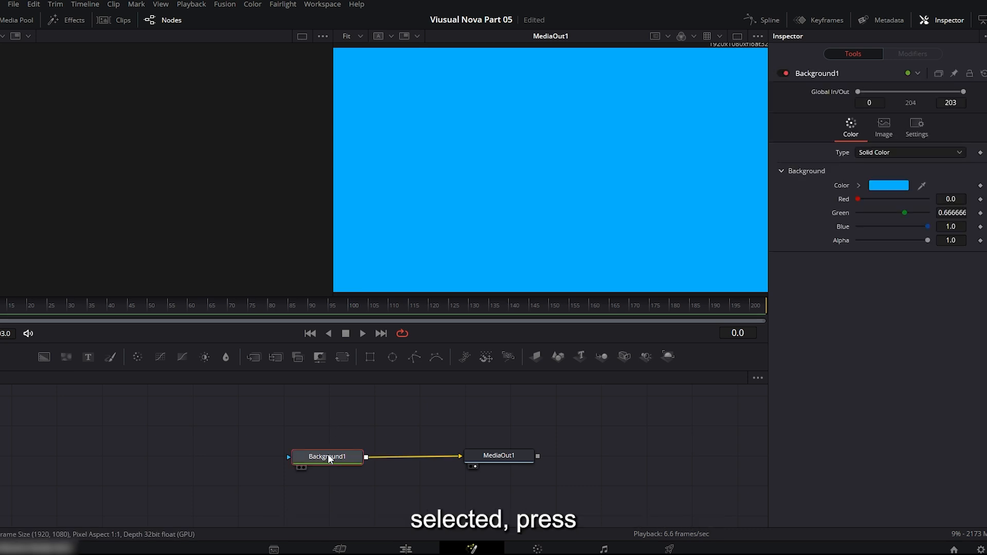
pyautogui.press('Ctrl+Shift+Space')
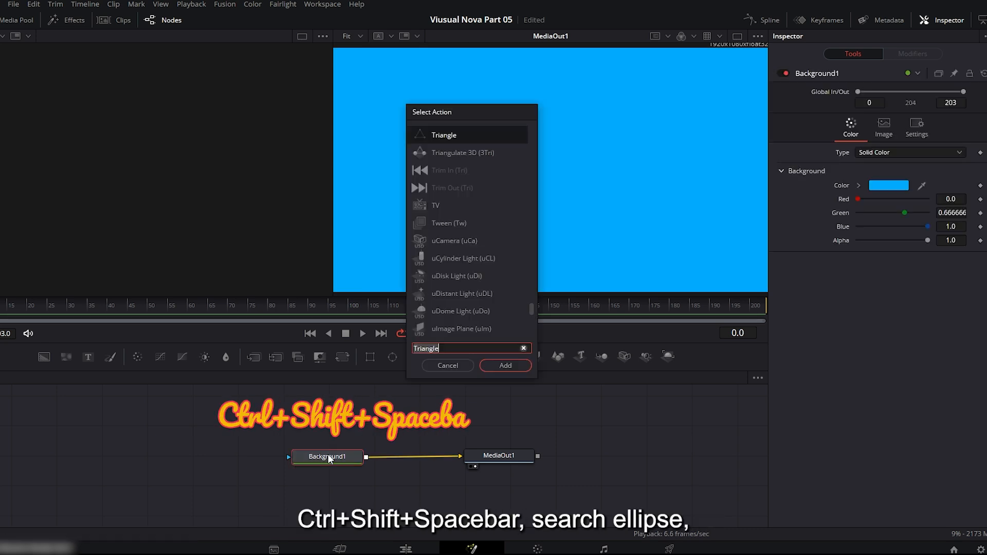
pyautogui.write('Ell')
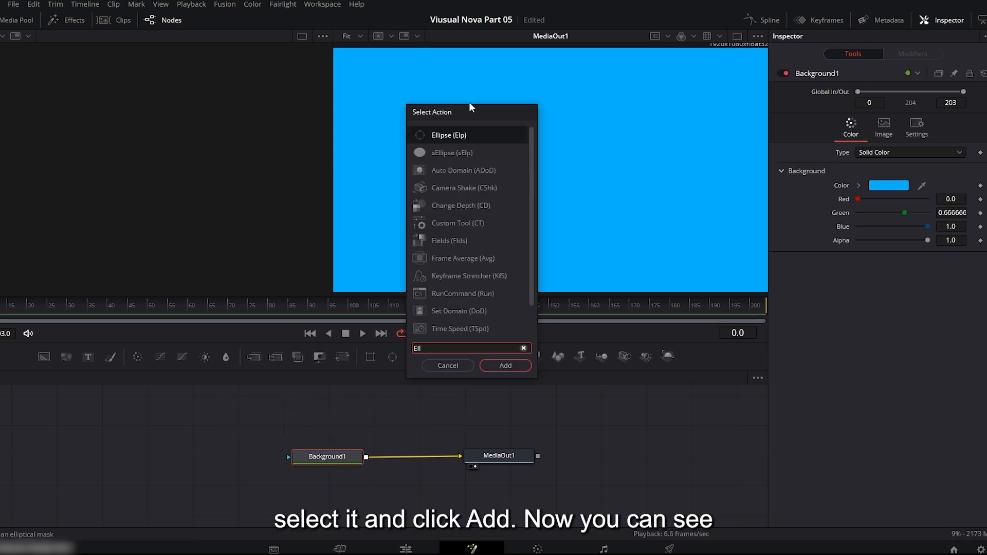
pyautogui.click(503, 365)
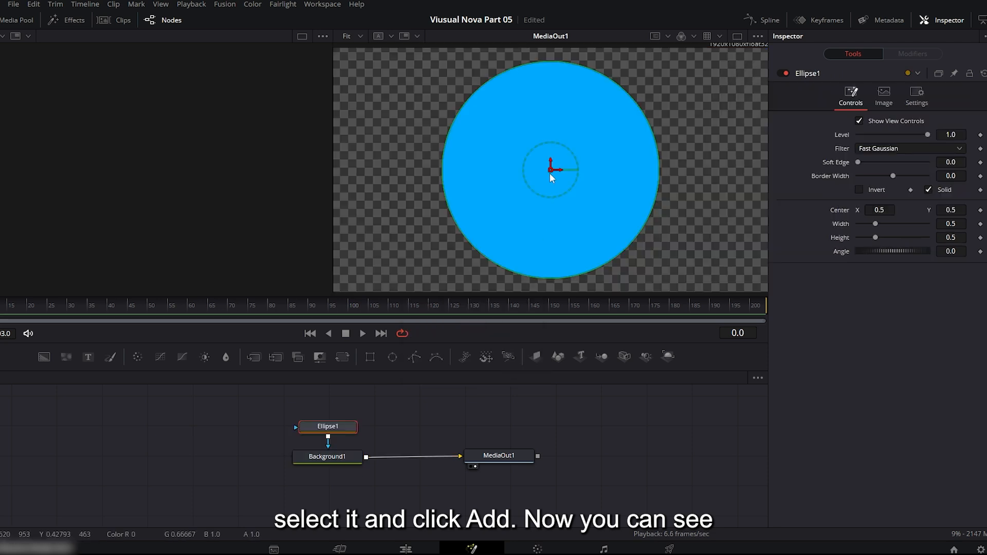
pyautogui.moveTo(546, 125)
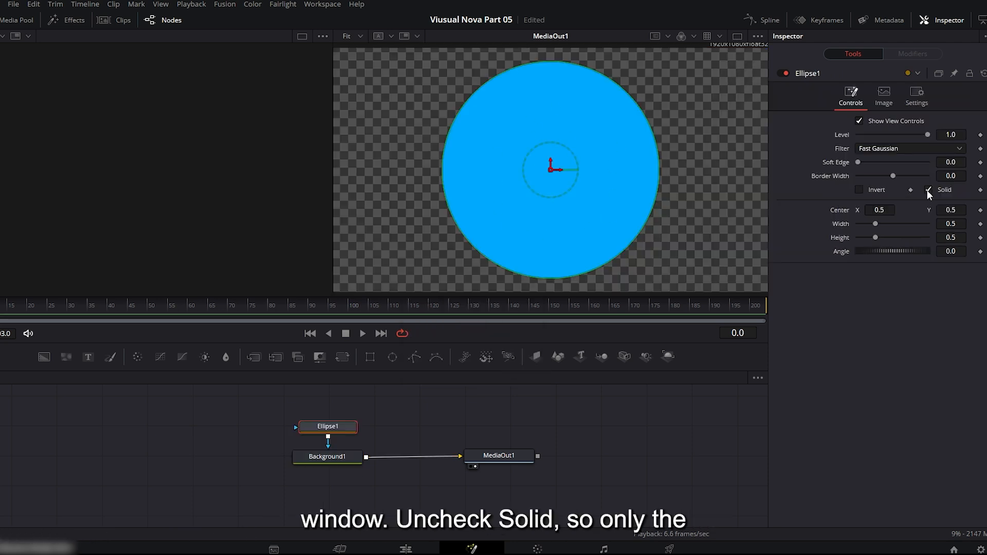
pyautogui.click(927, 189)
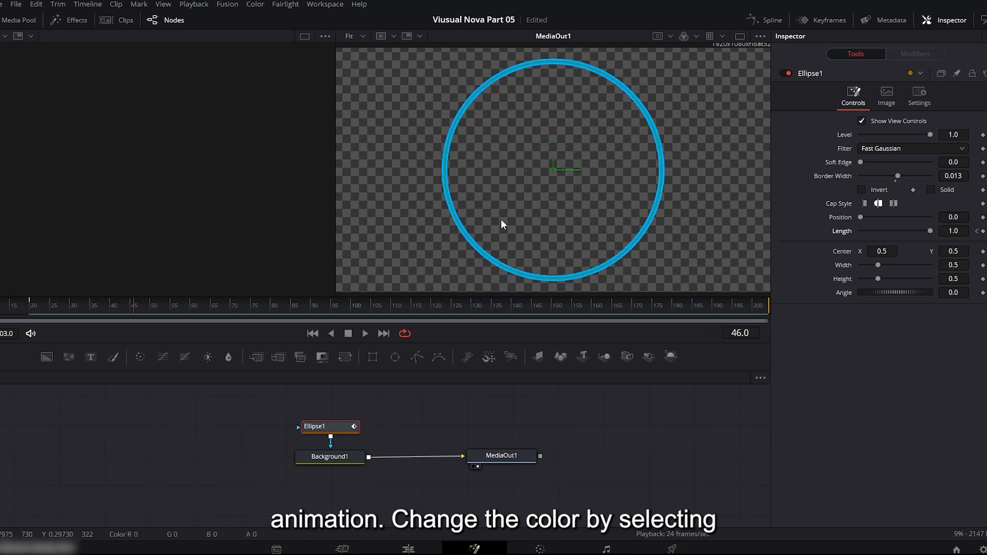
# Recolour Background1 to lime yellow #aaff00 so the ring draws on in that colour.
pyautogui.click(329, 457)
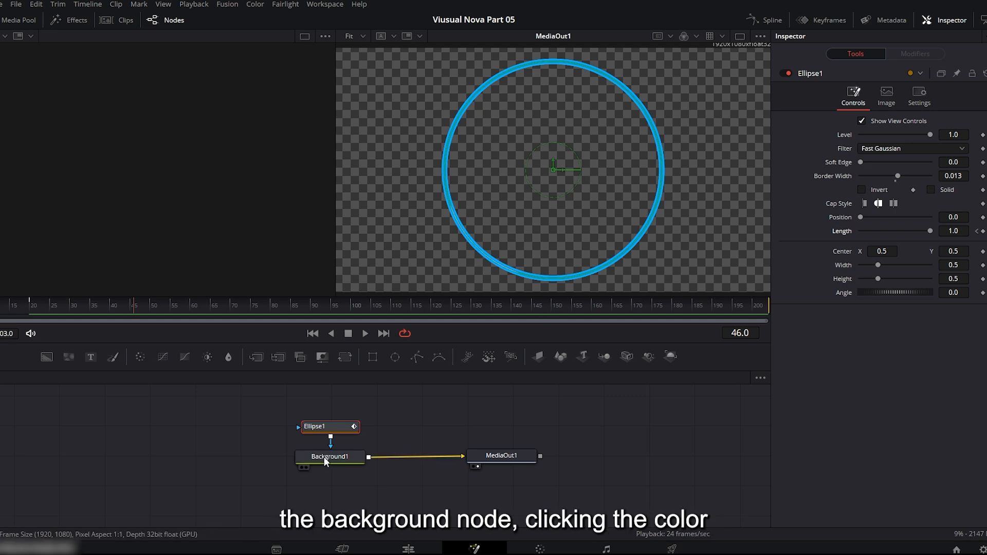
pyautogui.click(890, 186)
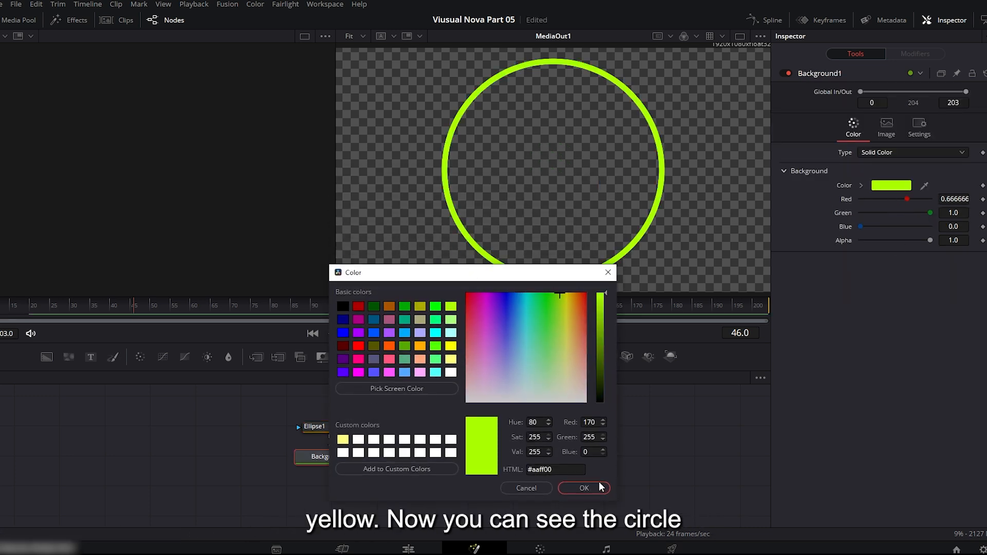
pyautogui.click(579, 488)
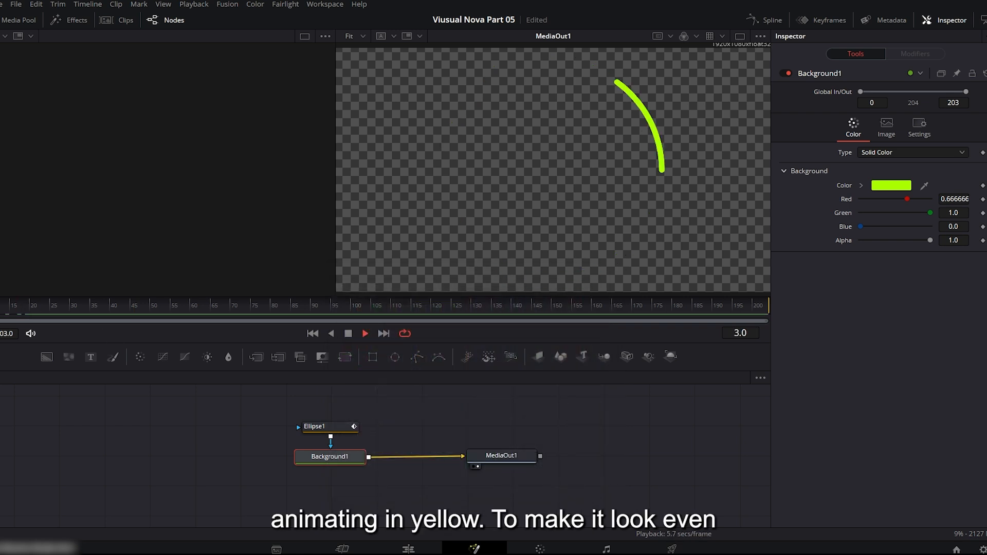
# Draw the zigzag Polygon path and set its background colour to lime yellow.
pyautogui.click(321, 426)
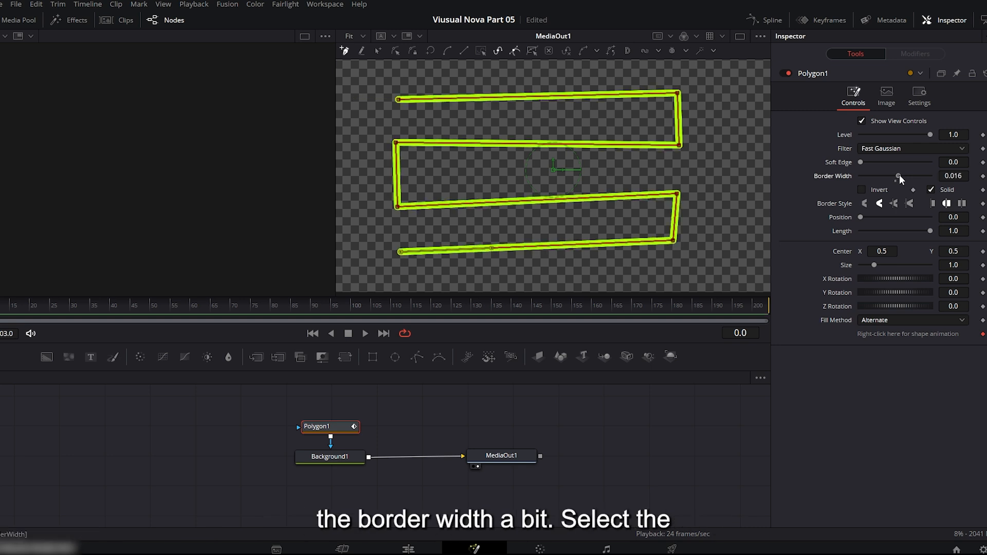
pyautogui.click(329, 456)
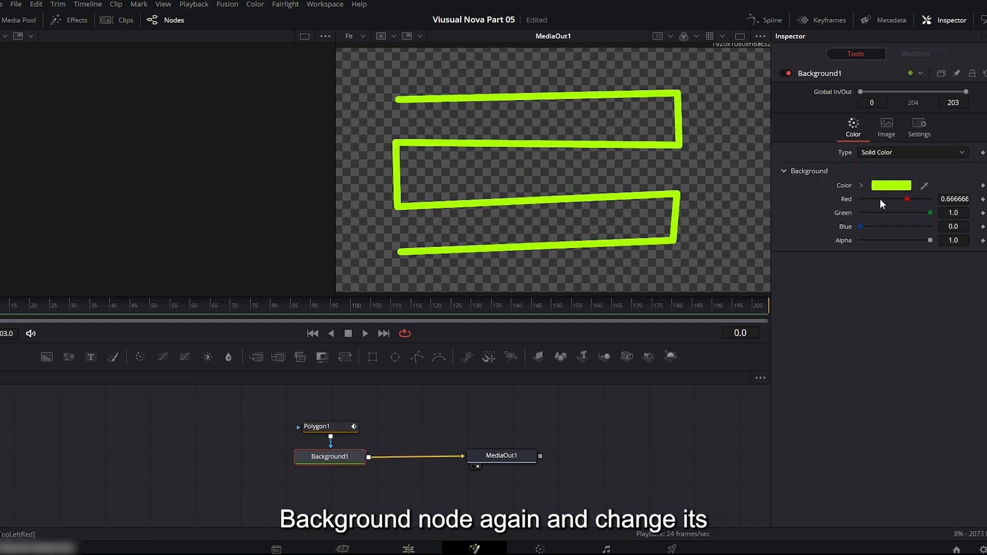
pyautogui.click(890, 185)
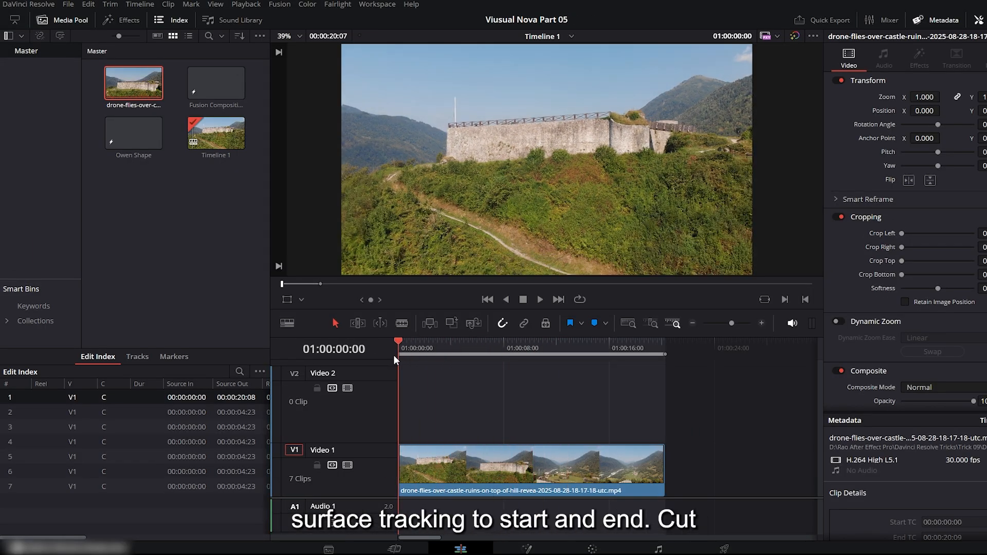
# Trim the castle drone clip to 16 seconds and convert it to a New Fusion Clip.
pyautogui.click(592, 350)
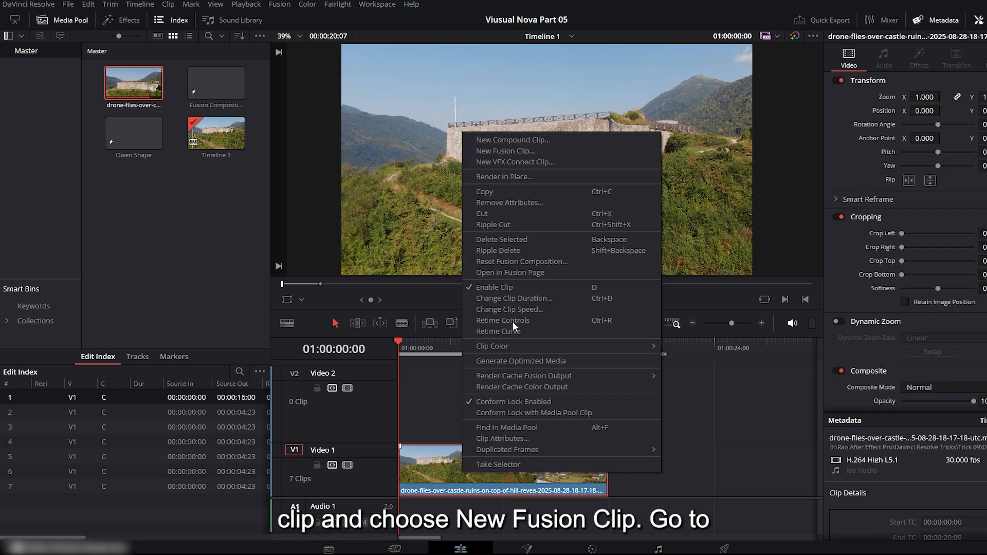
pyautogui.click(504, 151)
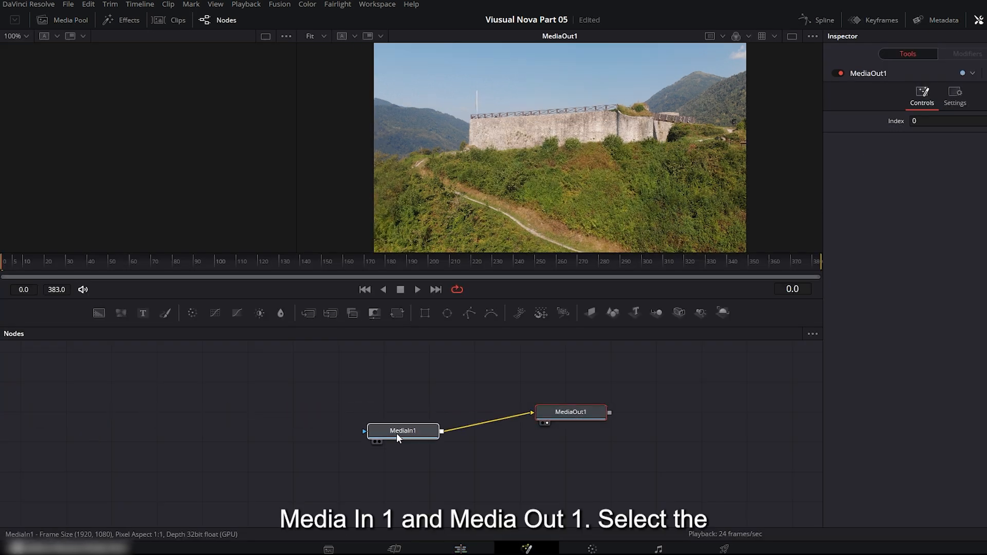
# Add a Surface Tracker after MediaIn1 and place boundary points along the castle wall top.
pyautogui.click(402, 432)
pyautogui.write('sur')
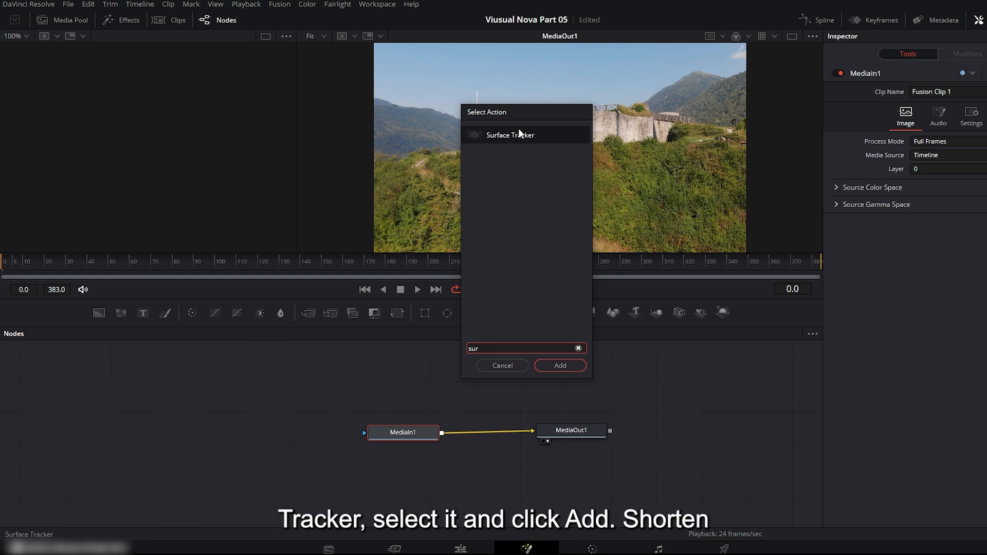
pyautogui.click(560, 365)
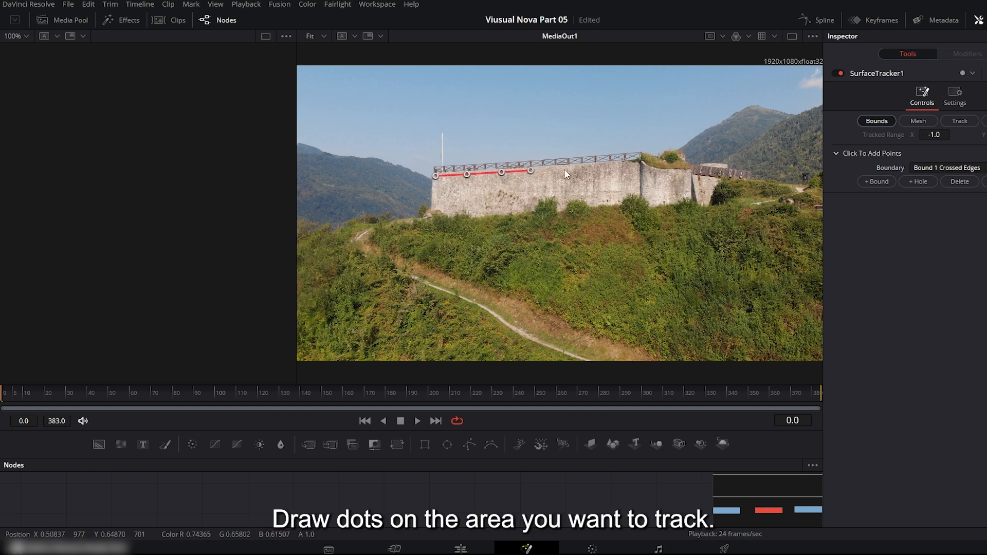
pyautogui.click(626, 166)
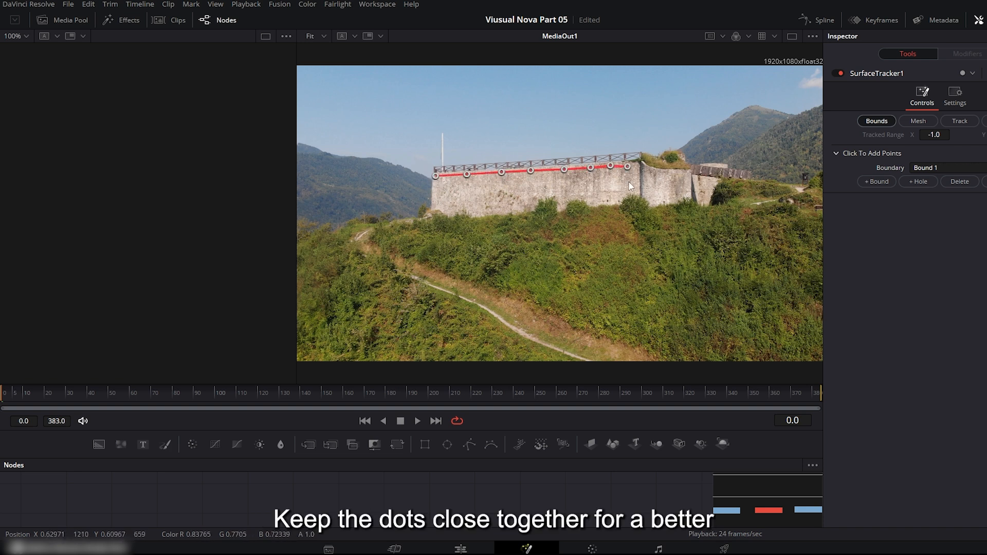
pyautogui.click(623, 195)
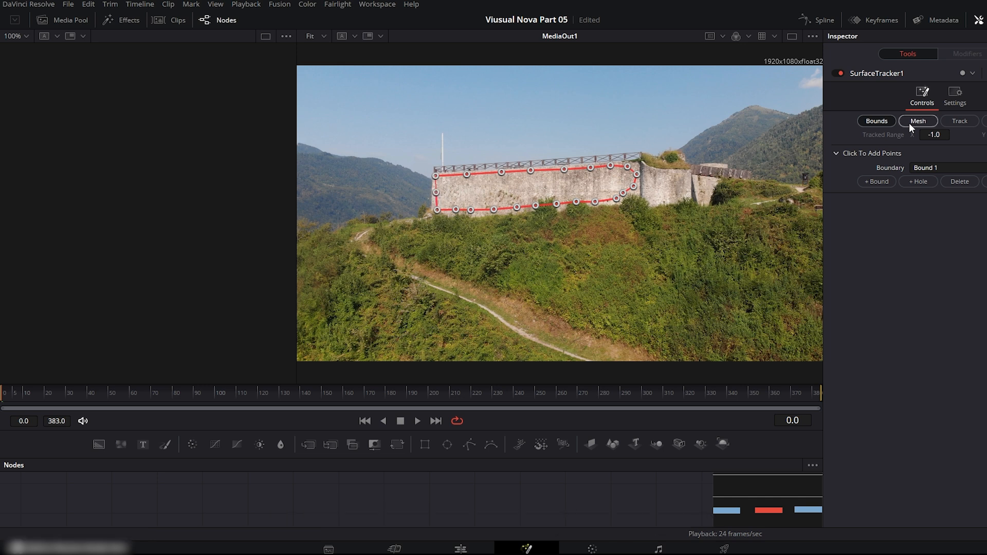
# Generate the wall mesh, set tracking Quality to Better and track forward through the clip.
pyautogui.click(918, 121)
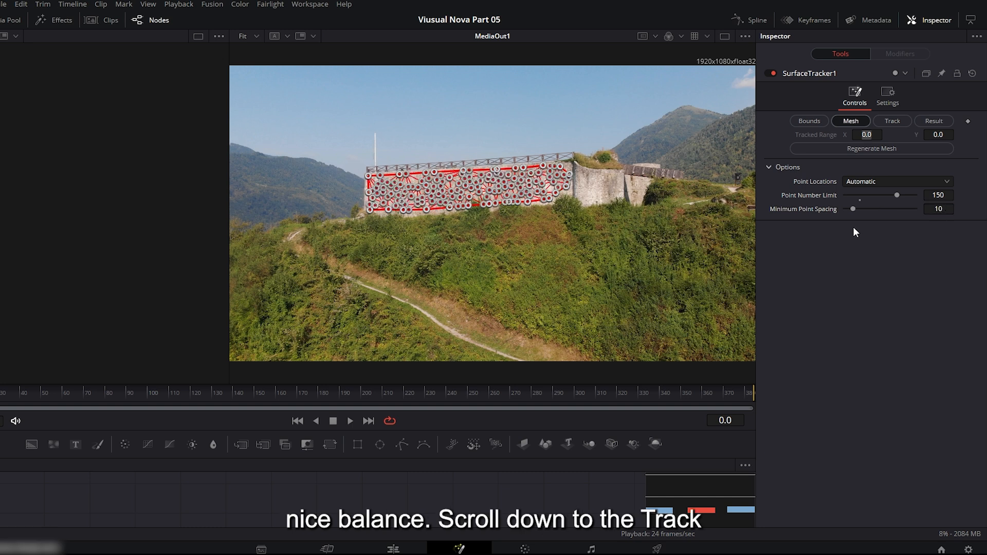
pyautogui.click(892, 122)
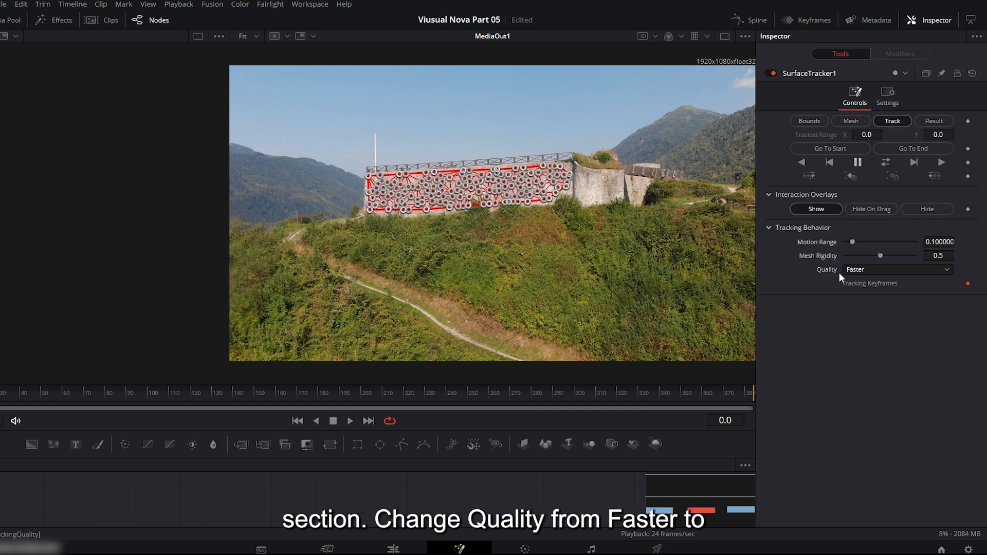
pyautogui.click(896, 270)
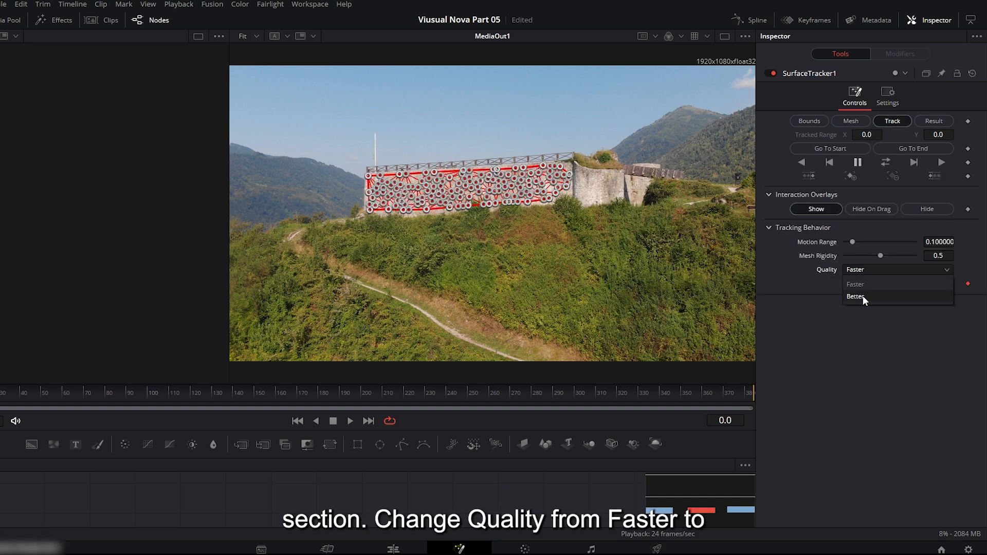
pyautogui.click(856, 296)
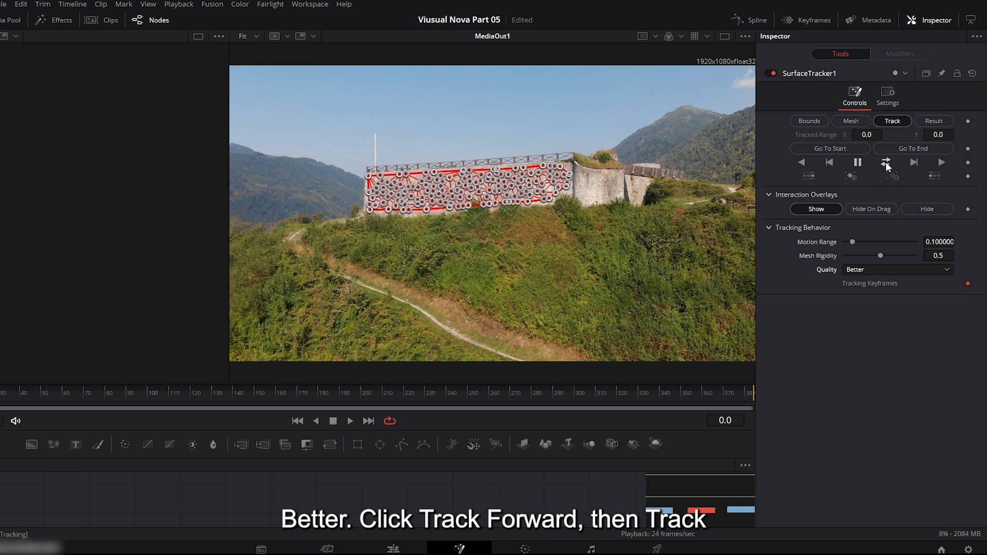
pyautogui.click(884, 164)
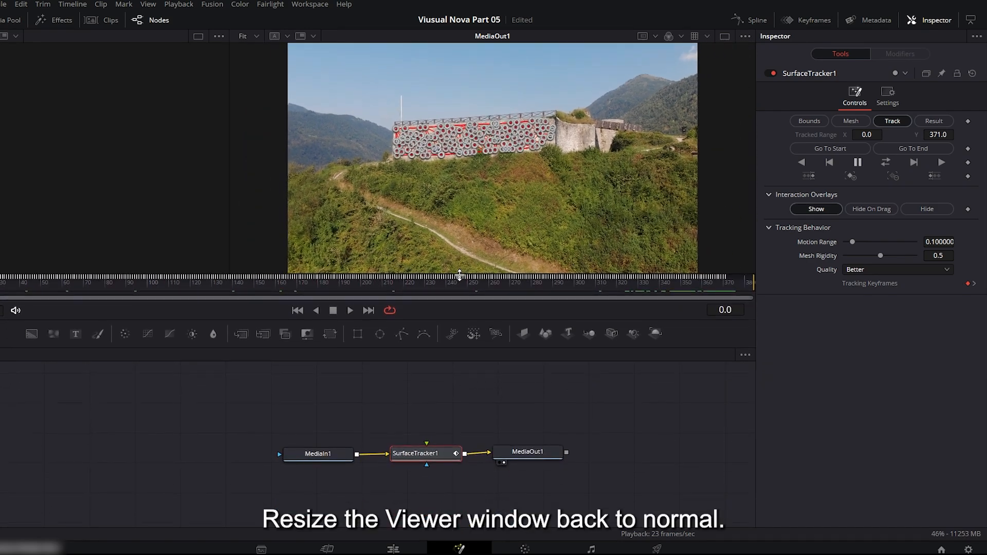
# Add a Text+ node and enter FUSION PART 05 as its content.
pyautogui.press('ctrl+shift+space')
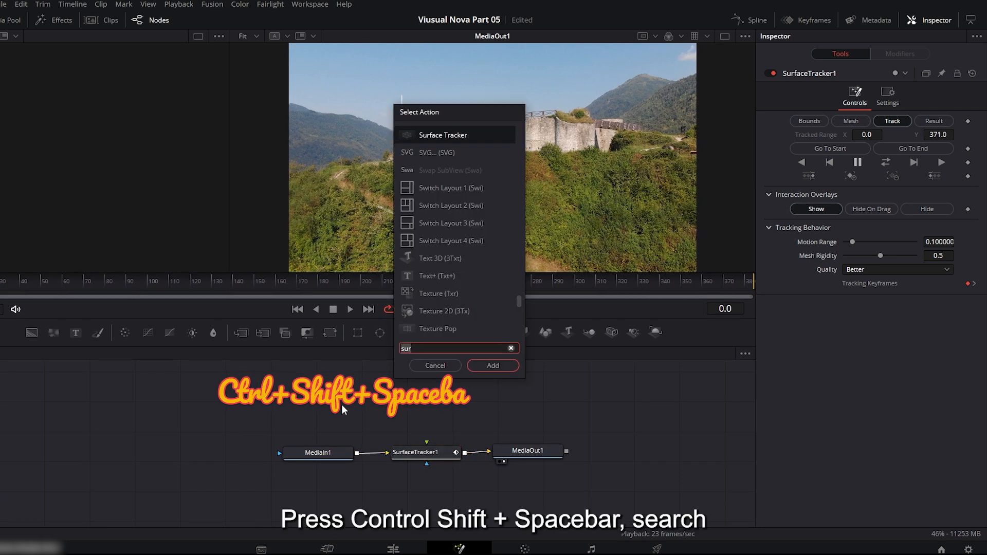
pyautogui.write('text')
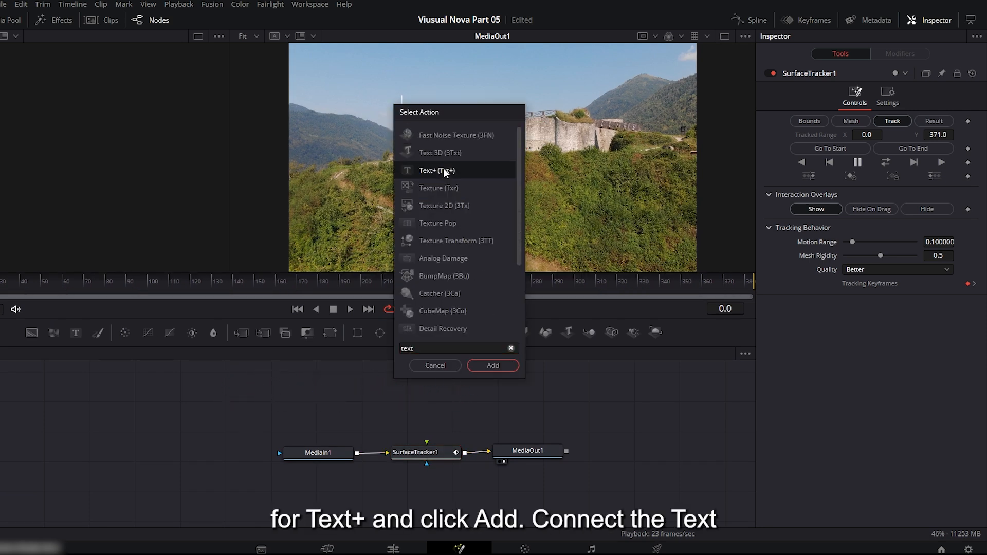
pyautogui.click(492, 365)
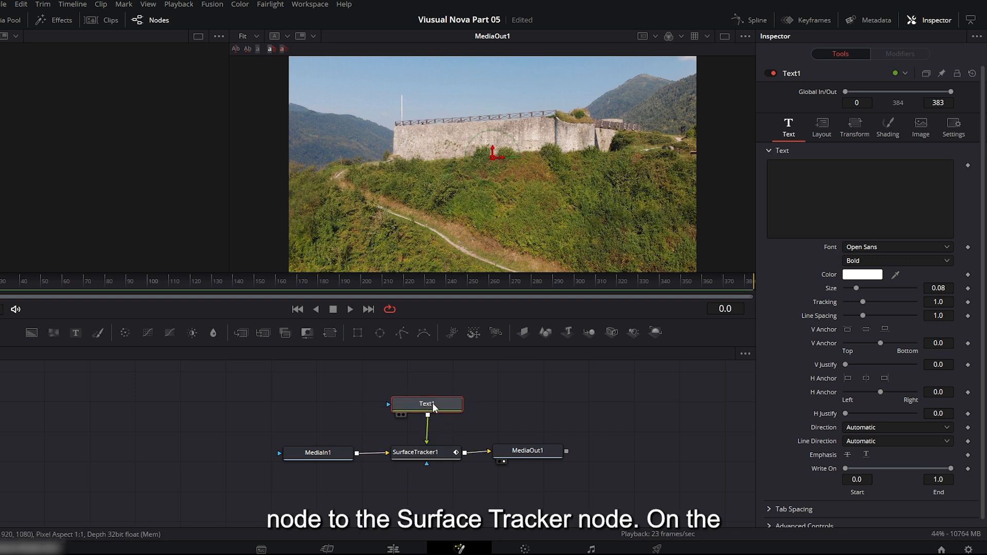
pyautogui.click(860, 199)
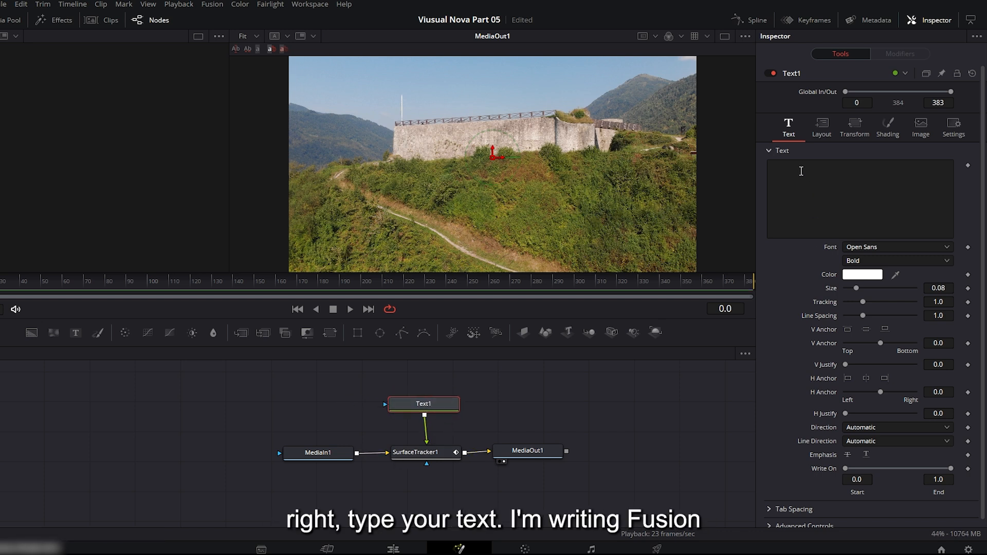
pyautogui.write('FUSION')
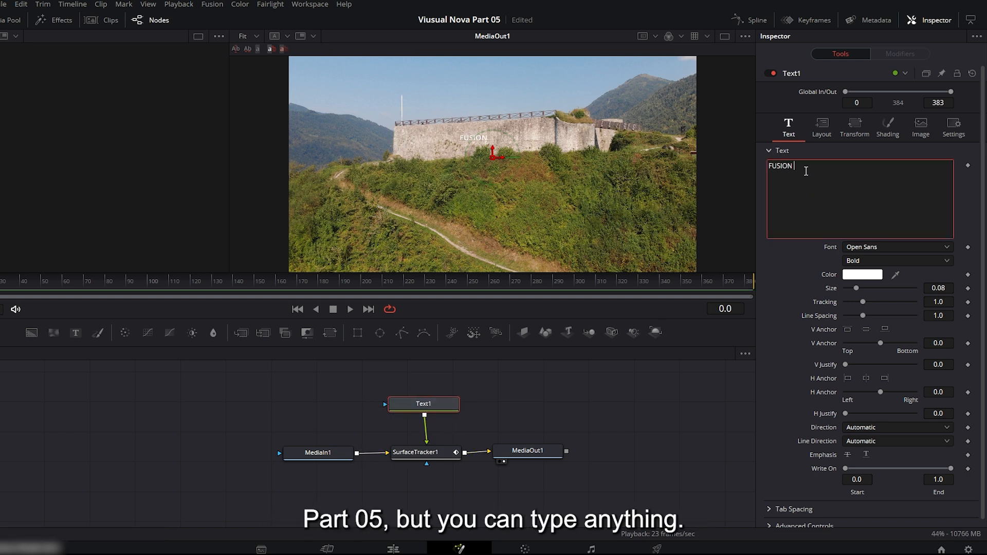
pyautogui.write('PART 0')
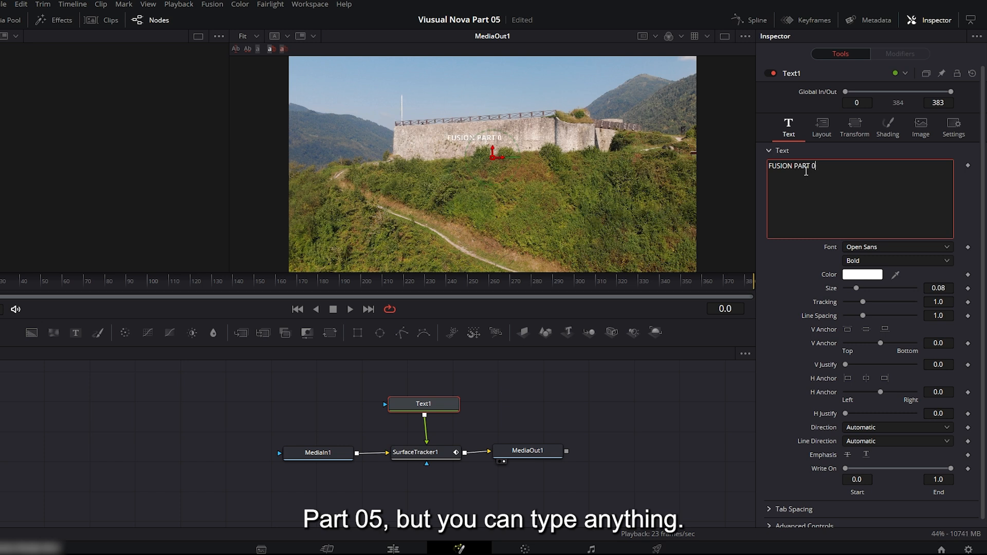
# Set the text font to Impact and colour it green.
pyautogui.click(895, 246)
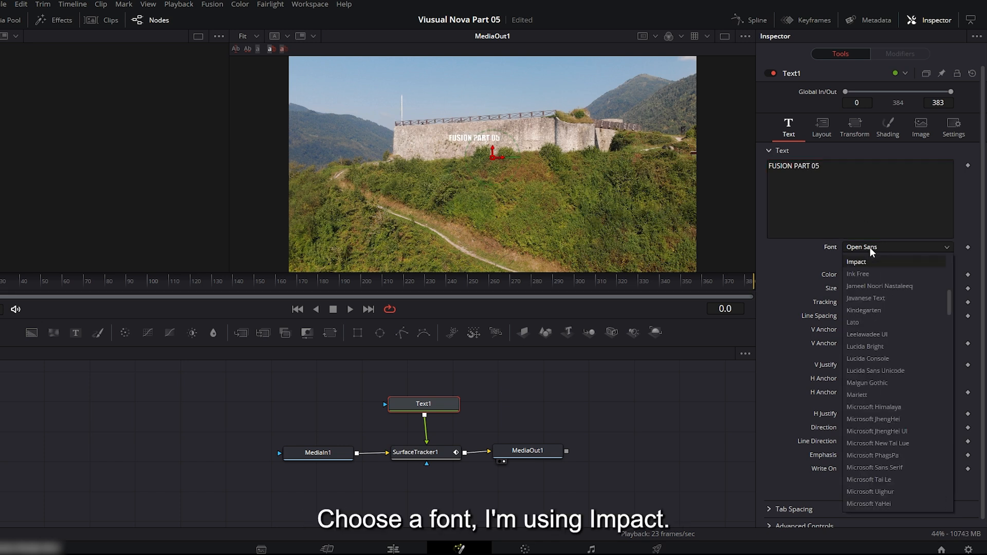
pyautogui.click(857, 261)
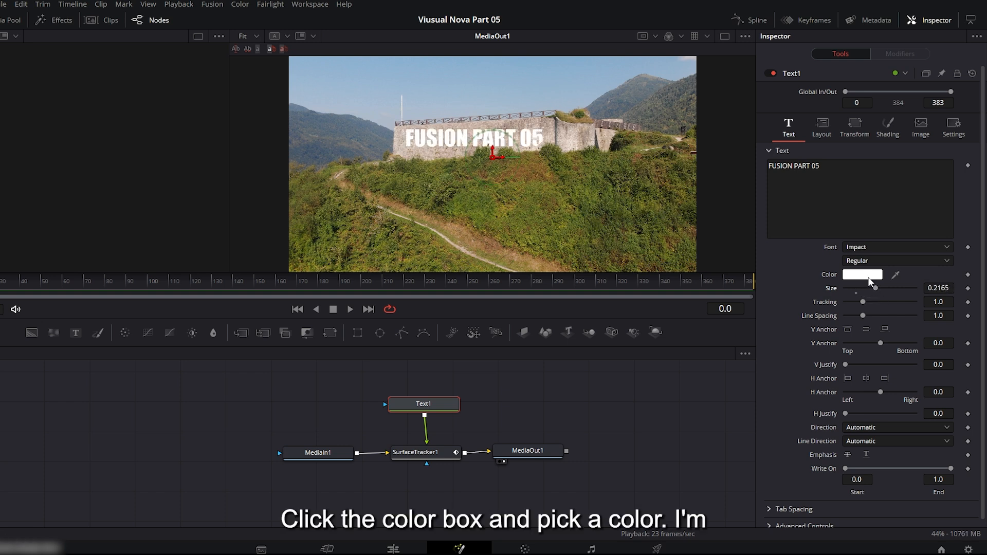
pyautogui.click(861, 275)
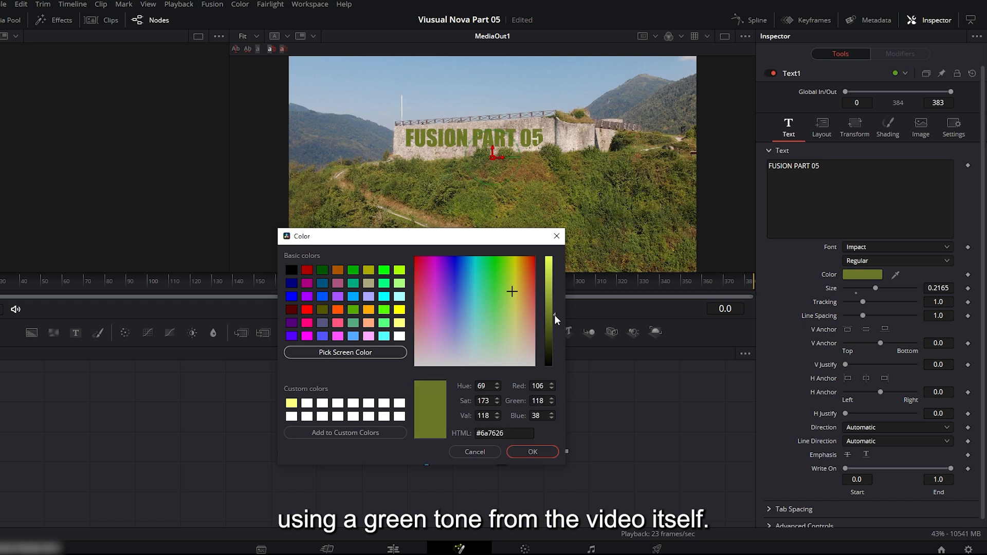
pyautogui.click(531, 451)
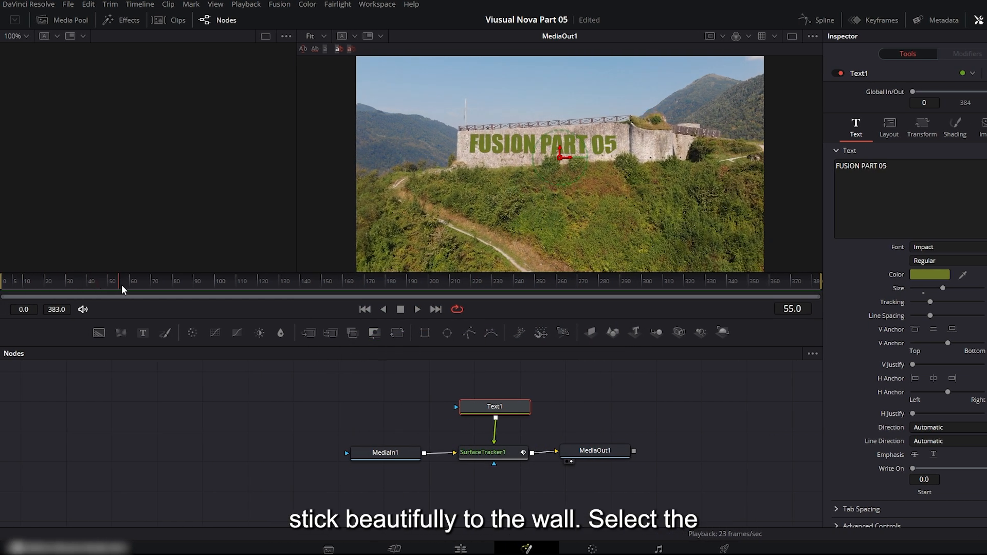
# Add a Merge after SurfaceTracker1 and an inverted Luma Keyer so the text blends into the wall.
pyautogui.click(492, 452)
pyautogui.write('m')
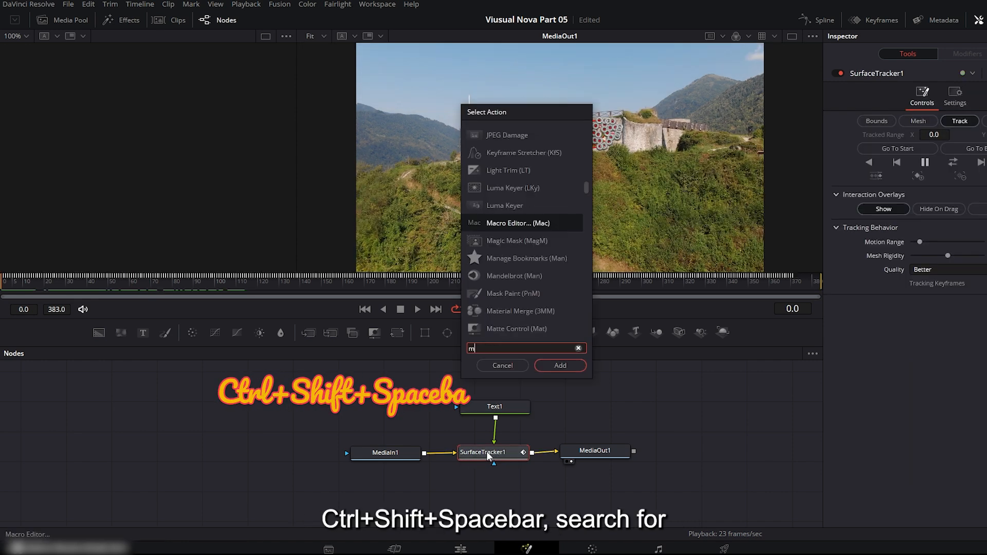
pyautogui.write('er')
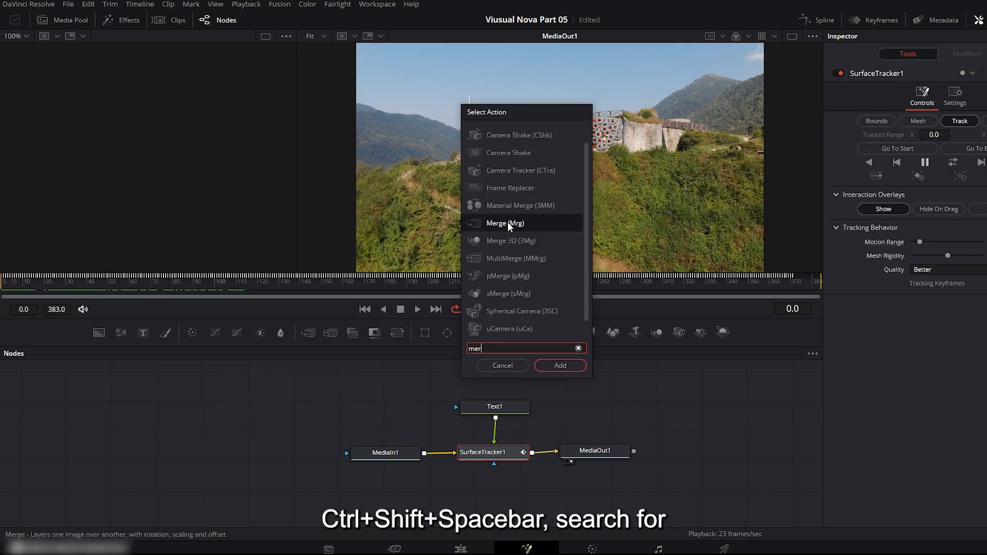
pyautogui.click(559, 365)
pyautogui.write('lum')
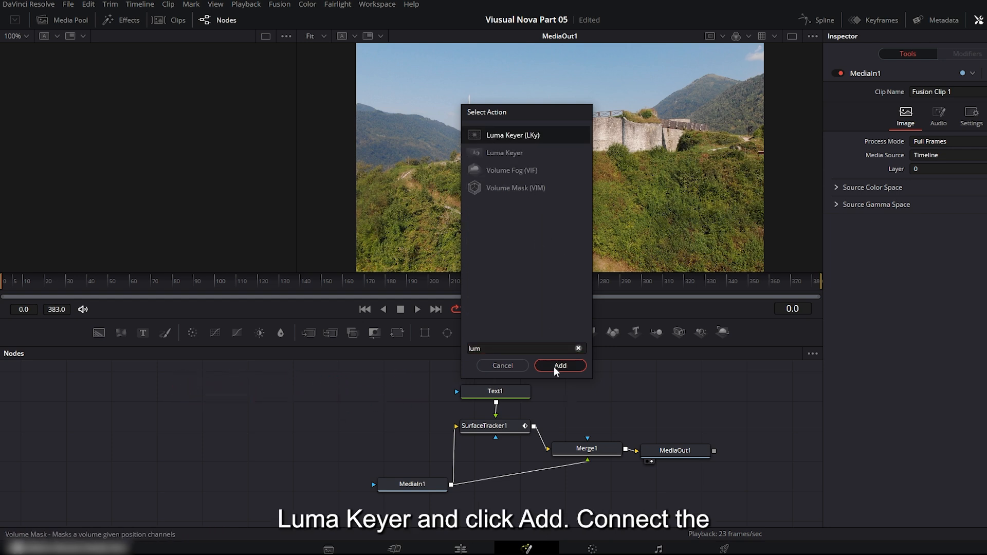
pyautogui.click(559, 365)
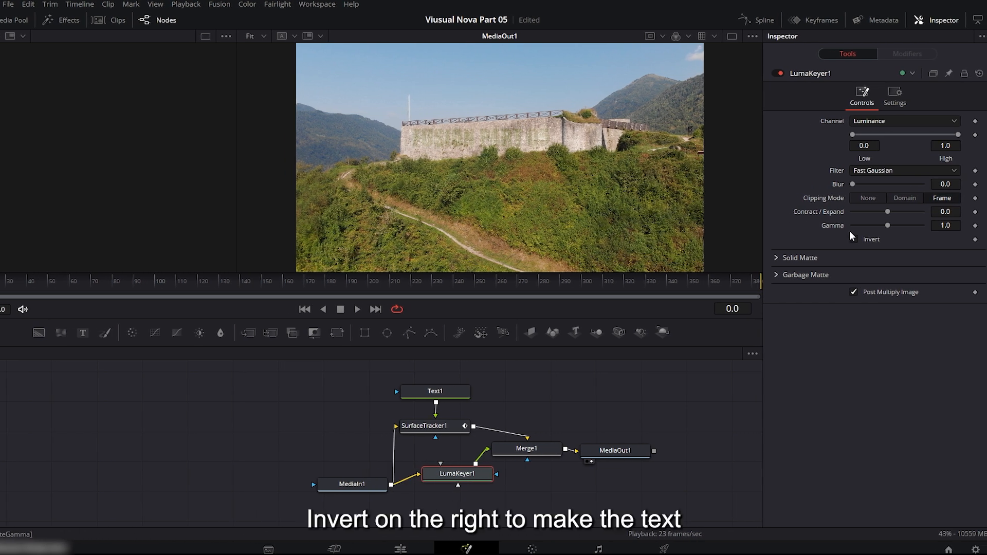
pyautogui.click(853, 240)
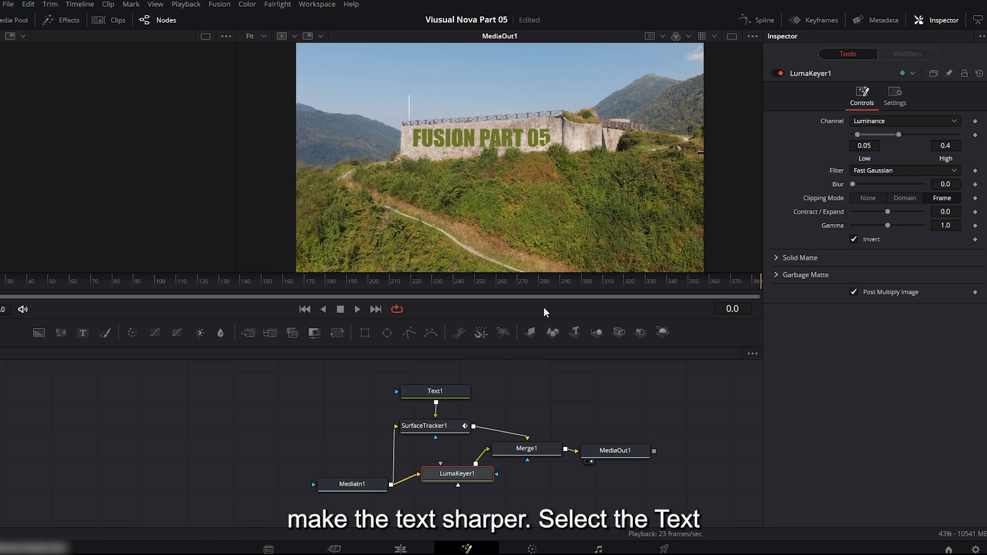
# Attach a Transform node to Text1 for positioning the tracked lettering.
pyautogui.press('ctrl+shift+space')
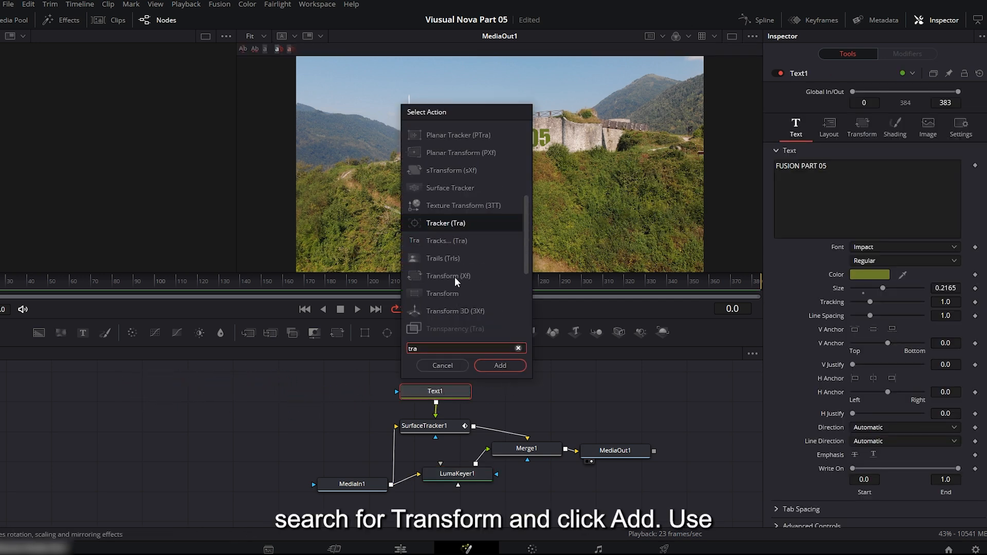
pyautogui.click(499, 366)
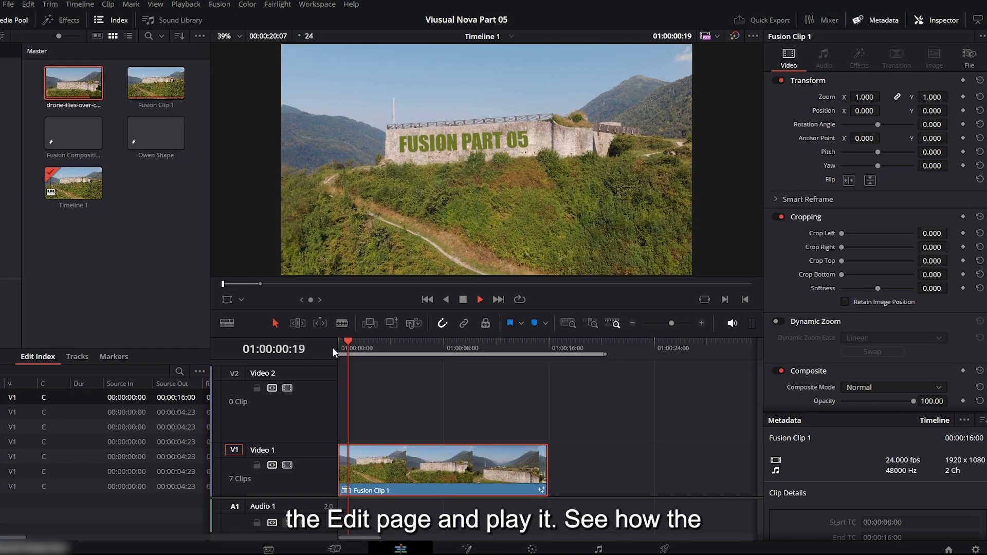
# Switch to the portrait-image timeline and scrub through the glasses, sunglasses and next images.
pyautogui.click(479, 299)
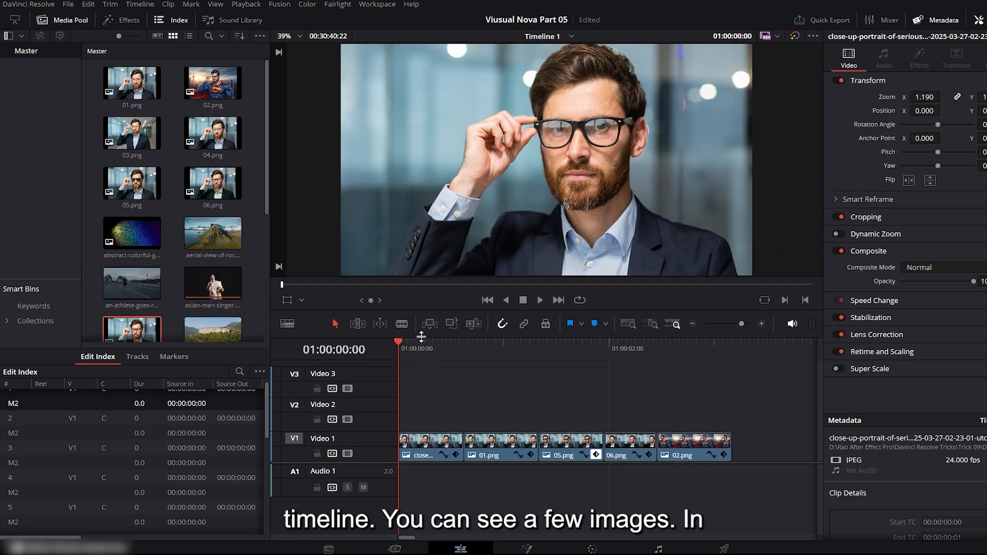
pyautogui.click(433, 346)
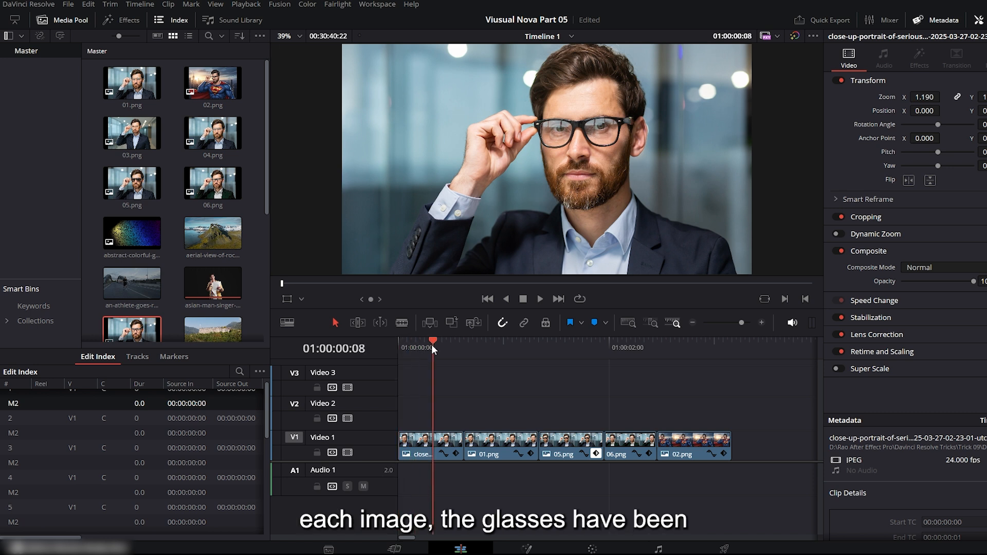
pyautogui.click(537, 347)
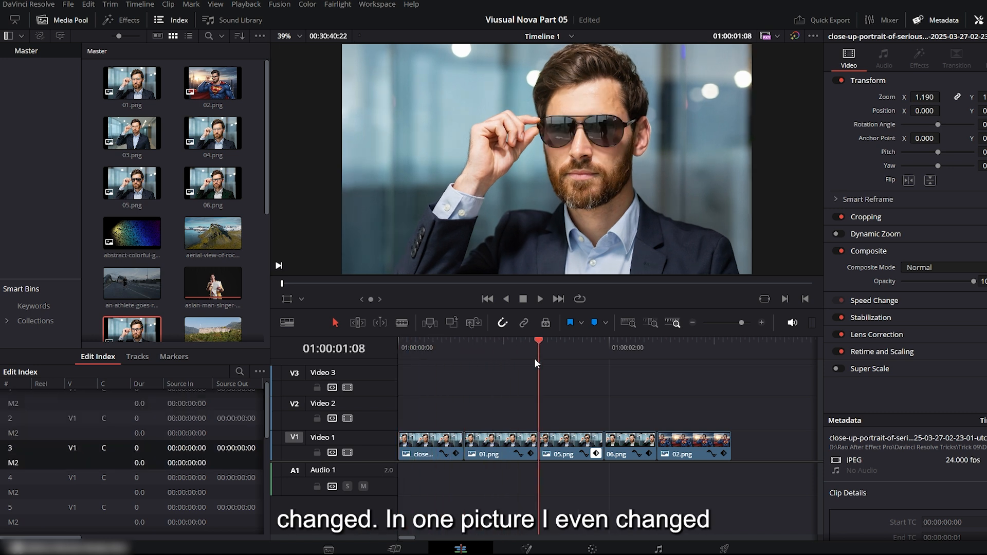
pyautogui.click(631, 346)
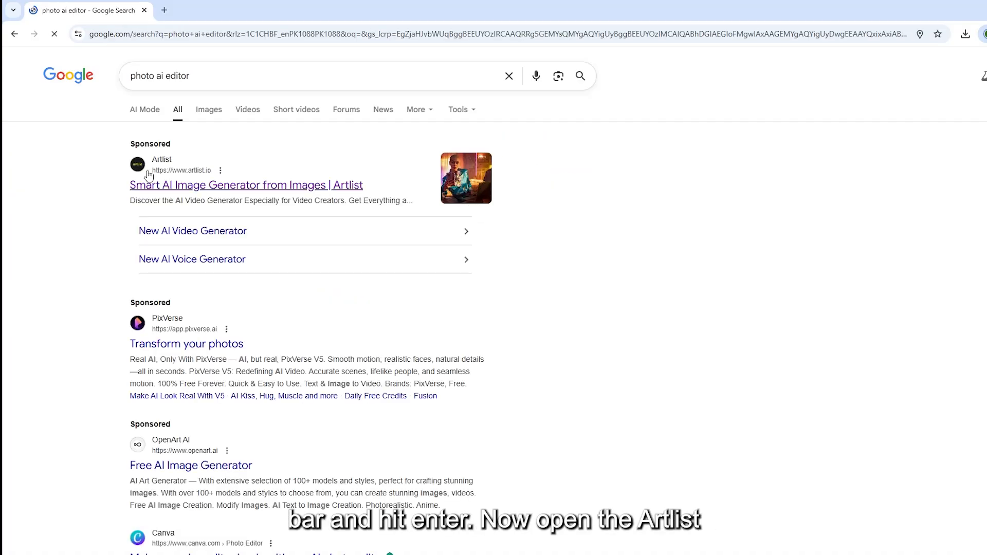
# Open Artlist's 'Smart AI Image Generator from Images' sponsored result.
pyautogui.click(246, 184)
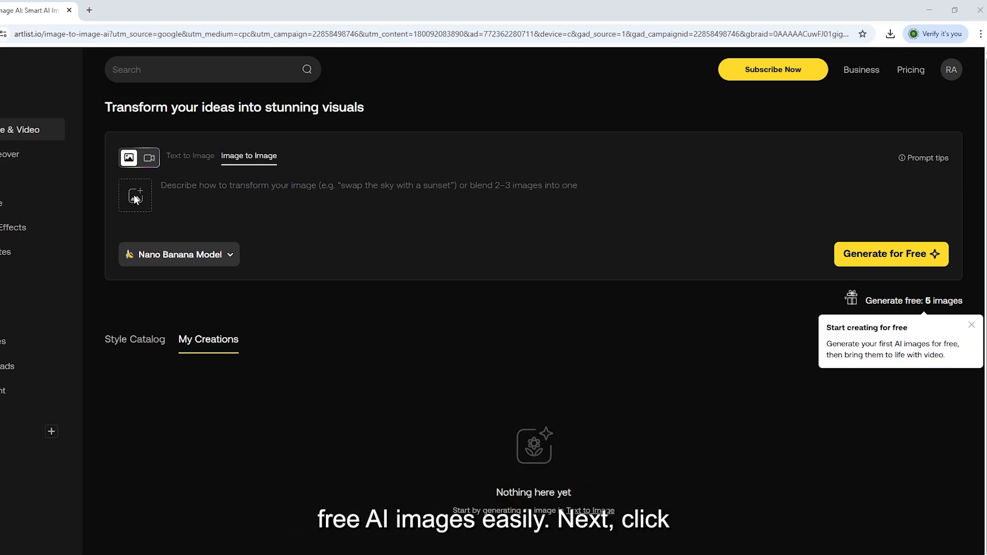
# Upload the AI portrait image as the original to edit in Artlist.
pyautogui.click(135, 195)
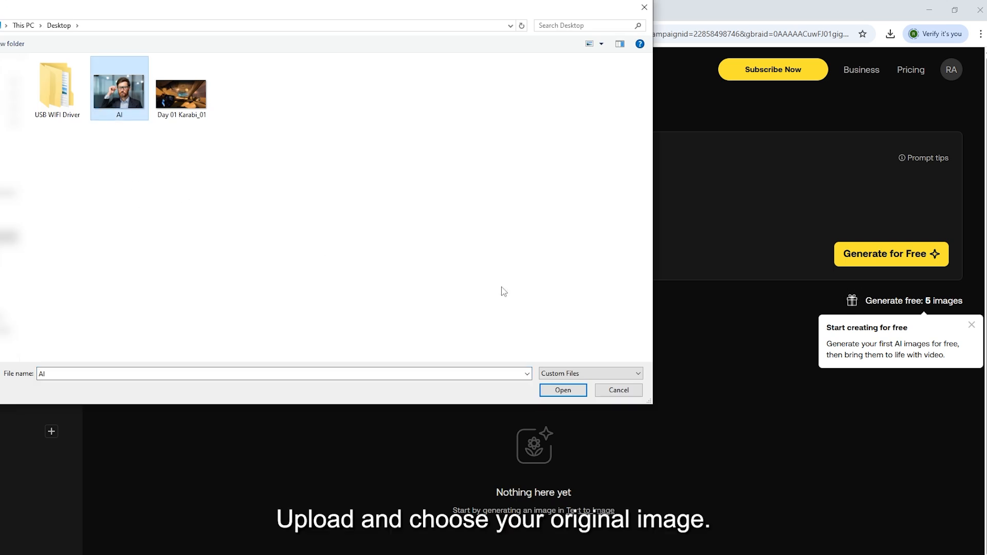
pyautogui.click(562, 389)
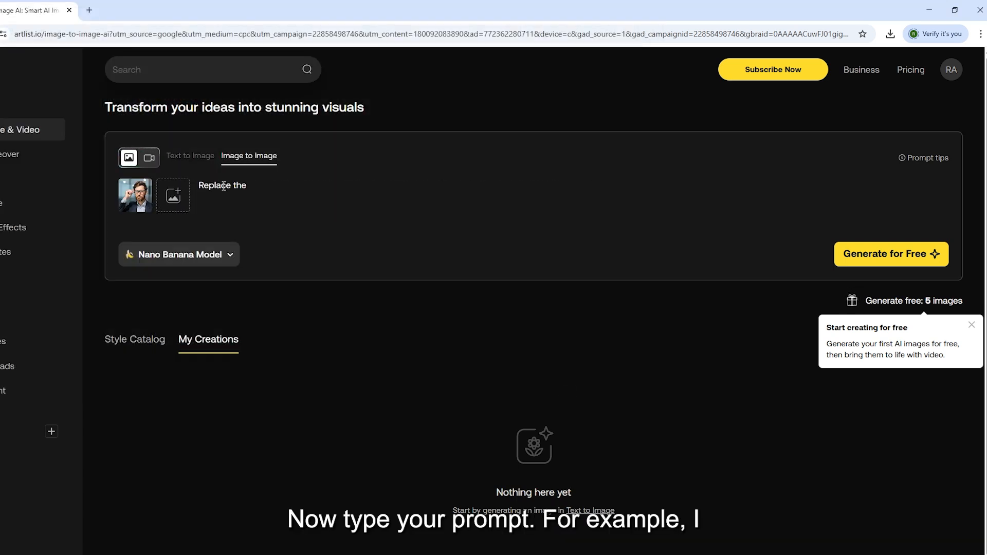
# Prompt to replace his glasses with stylish golden frames, keeping the background and a realistic fit, and generate.
pyautogui.write('mans Current Glasses with Sty')
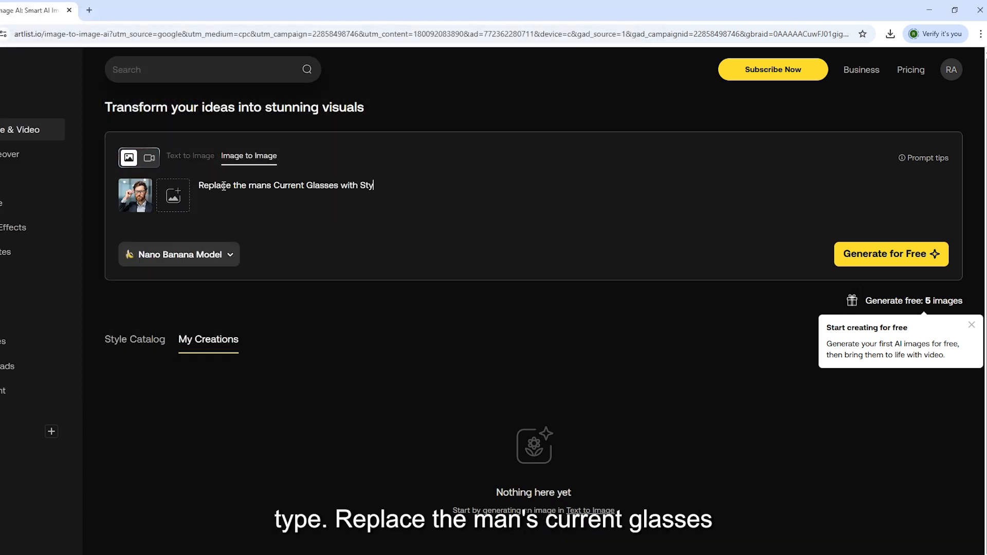
pyautogui.write('lish Golden frame Glasses, Keep the mans Face,hair,and')
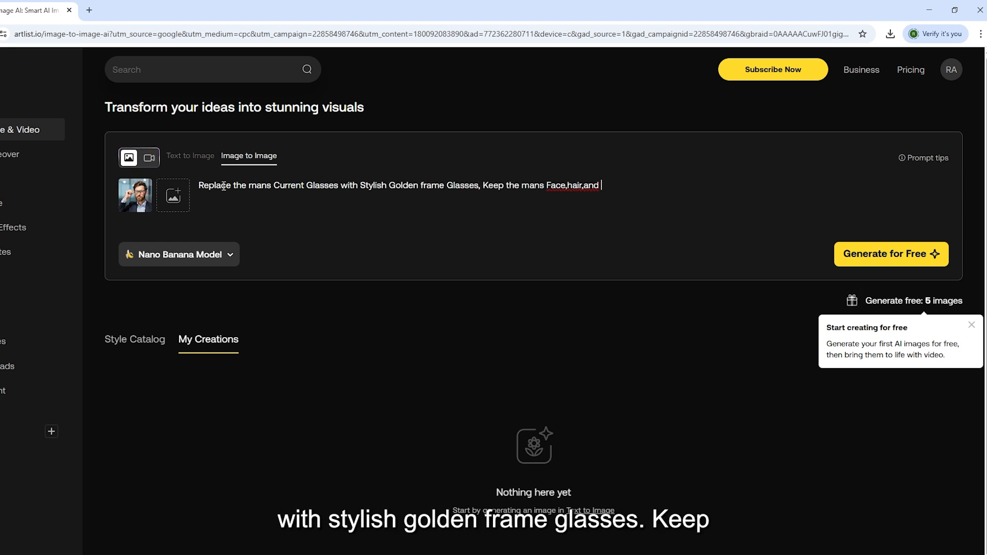
pyautogui.write('Background Exactly the same,')
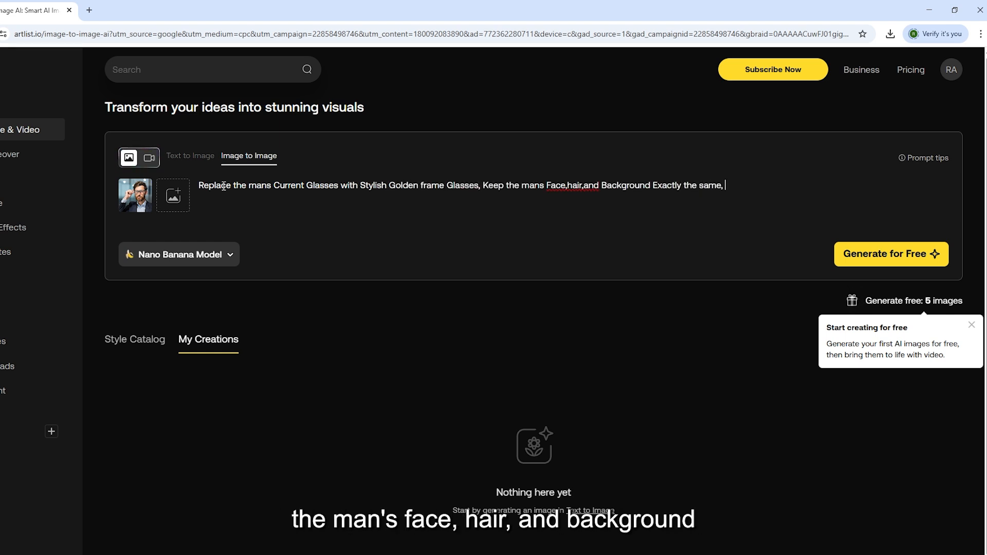
pyautogui.write('Make the Glasses look realistic and')
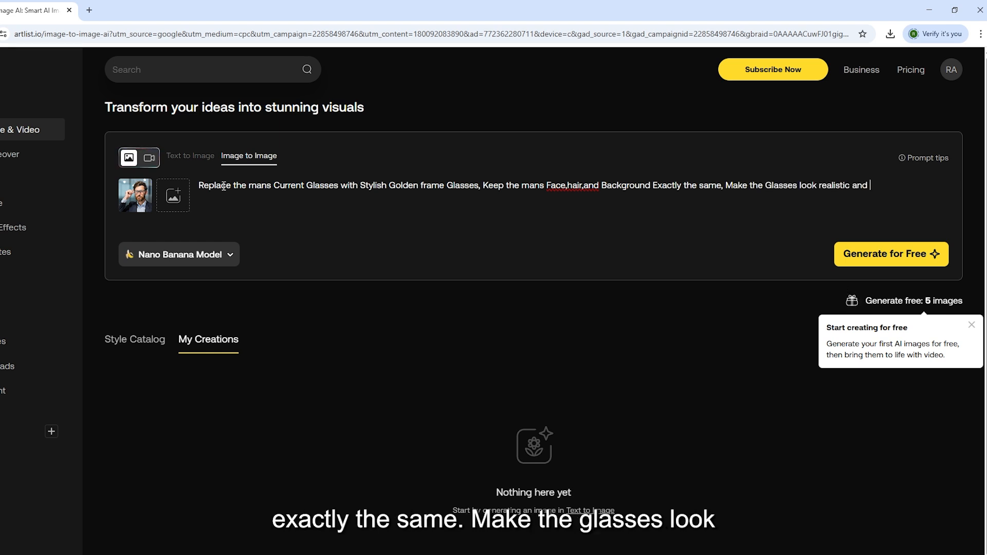
pyautogui.write('Naturally fitted on his face.')
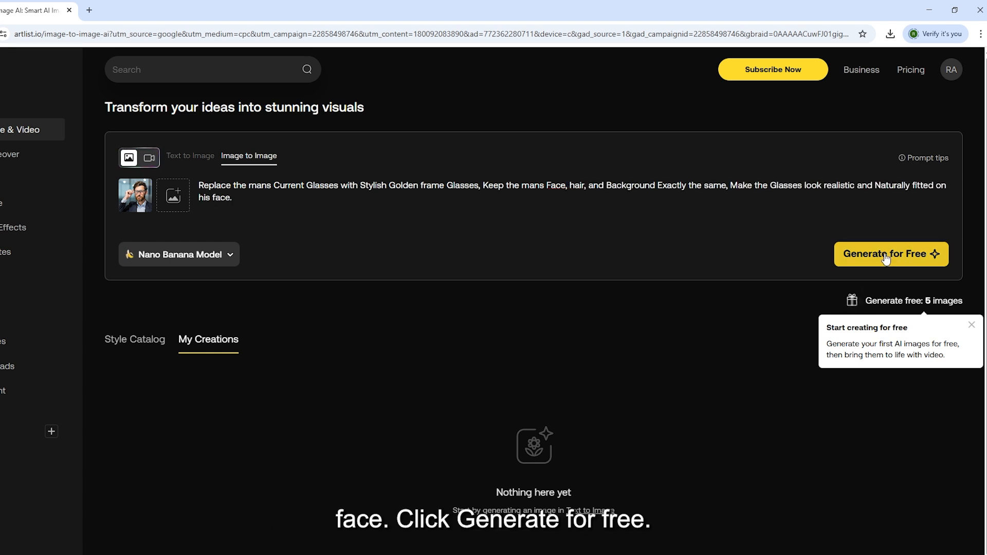
pyautogui.click(890, 254)
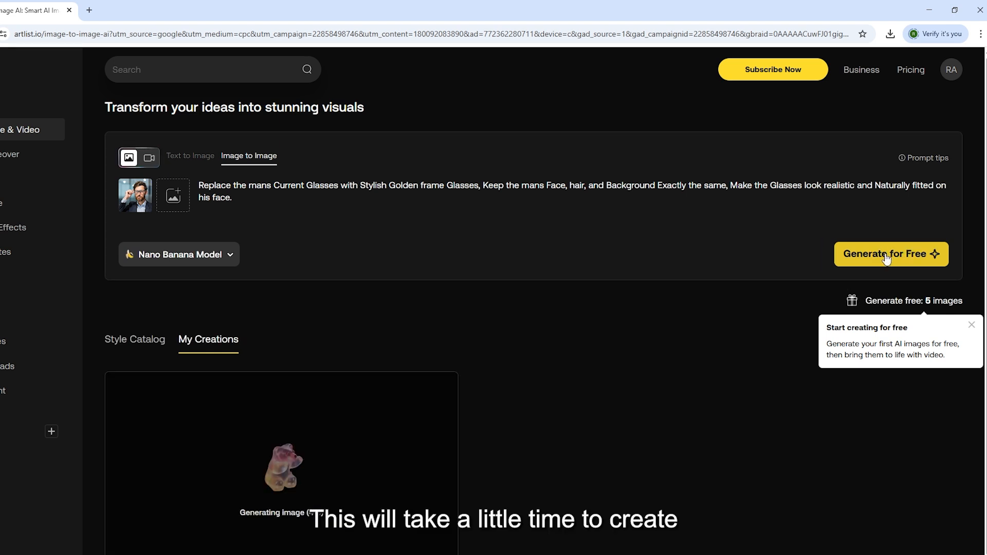